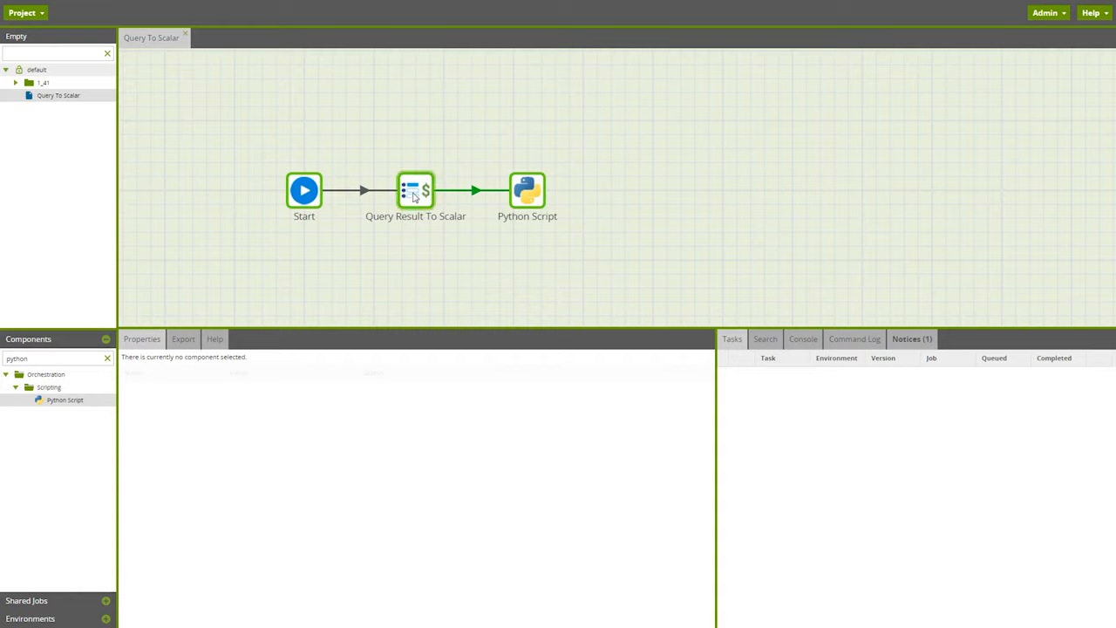
Sample the Query Result To Scalar SQL count query, see COUNT_IDS = 56, and accept it.
{"action": "left_click", "coordinate": [415, 190]}
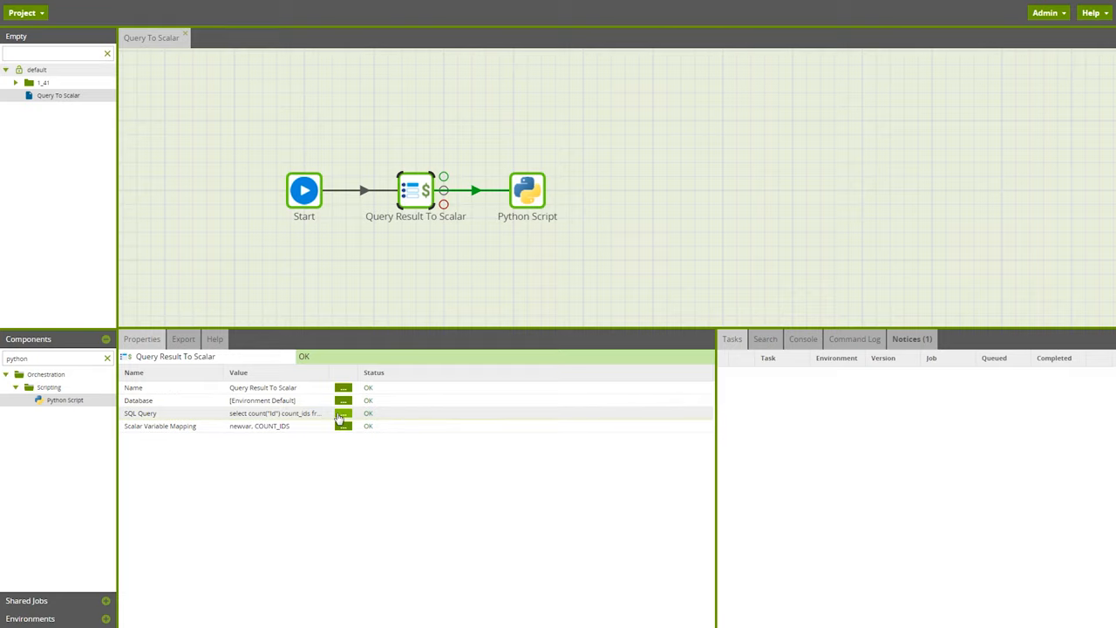
{"action": "left_click", "coordinate": [343, 413]}
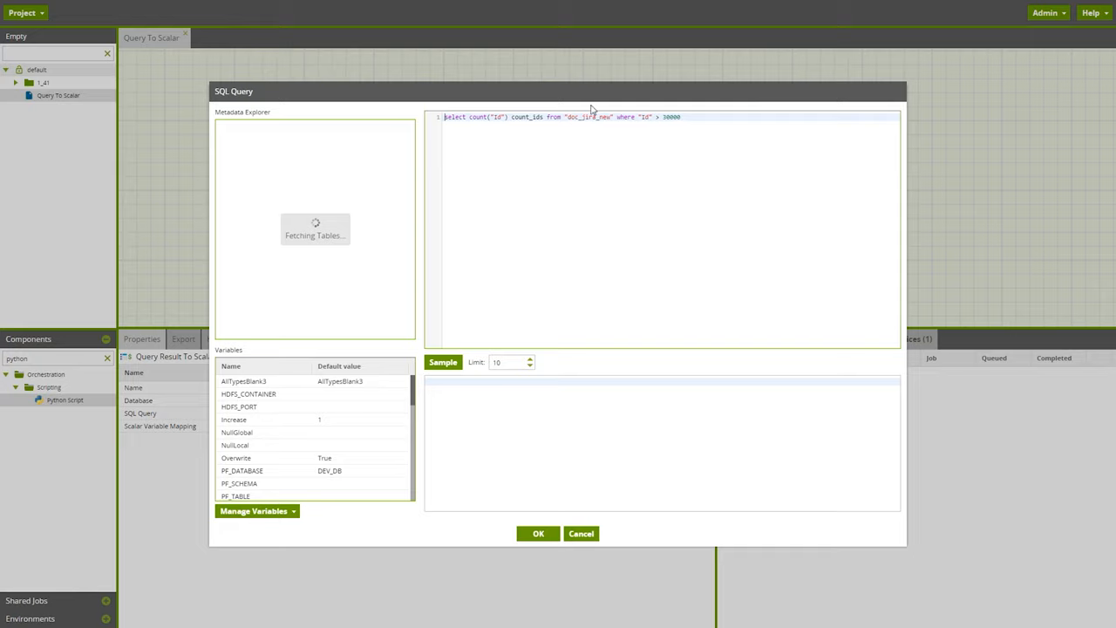
{"action": "left_click", "coordinate": [443, 362]}
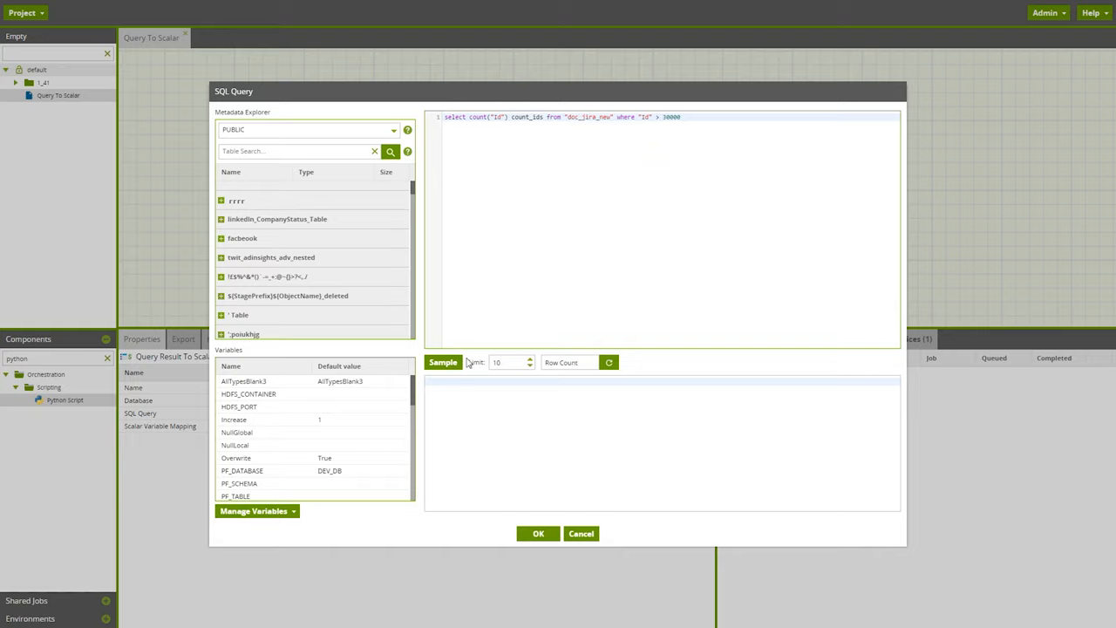
{"action": "left_click", "coordinate": [443, 361]}
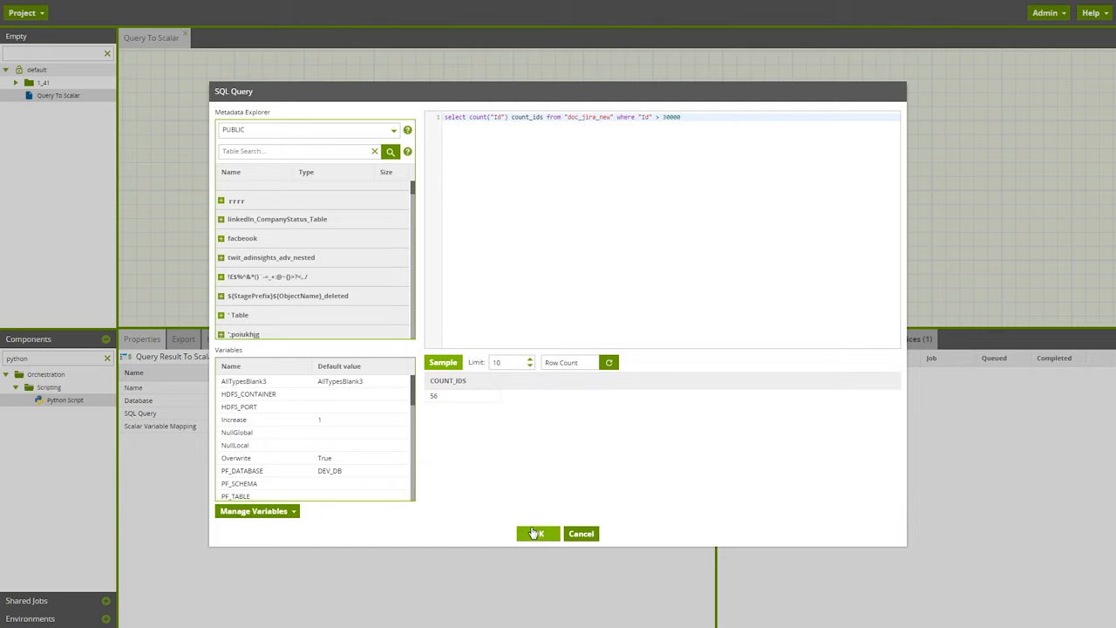
{"action": "left_click", "coordinate": [537, 533]}
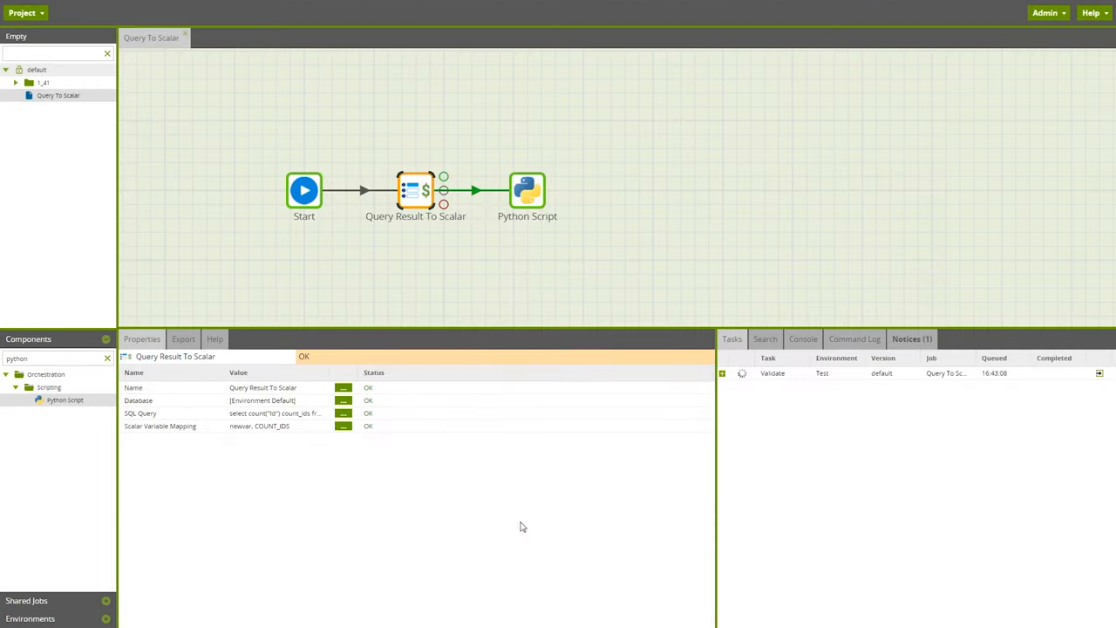
Confirm newvar maps to COUNT_IDS, then run Query To Scalar and watch it complete in Tasks.
{"action": "left_click", "coordinate": [344, 426]}
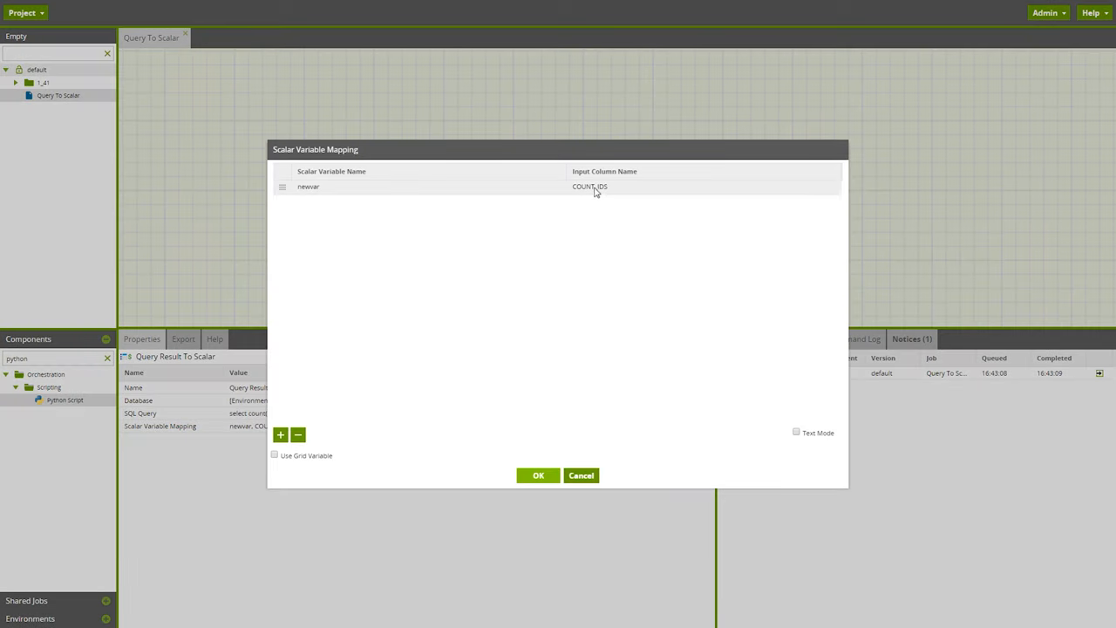
{"action": "mouse_move", "coordinate": [330, 201]}
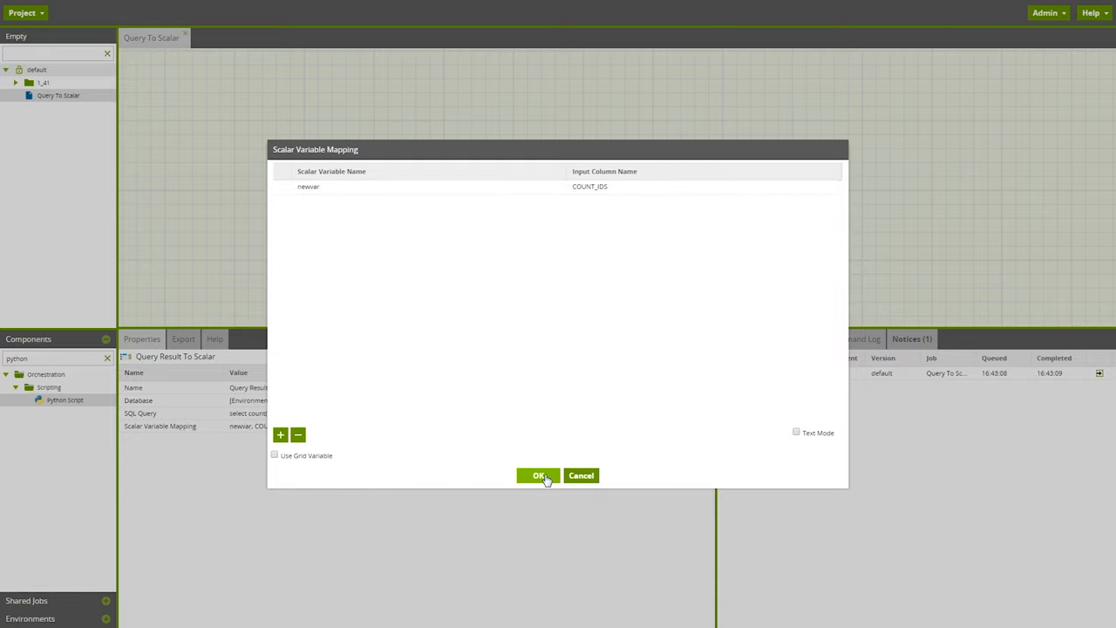
{"action": "left_click", "coordinate": [538, 475]}
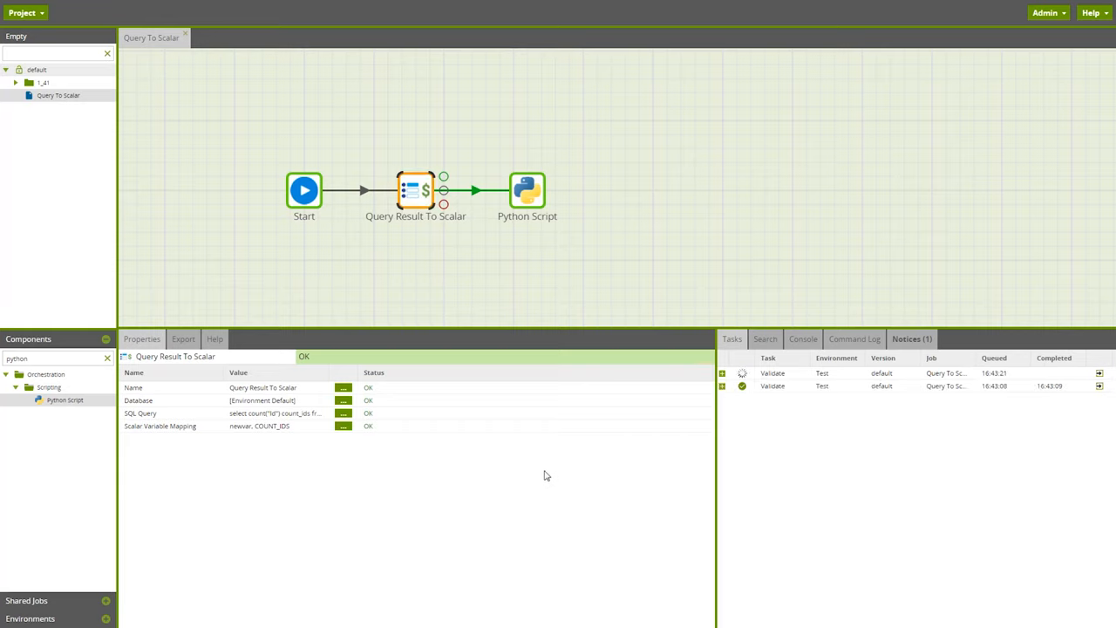
{"action": "left_click", "coordinate": [630, 206]}
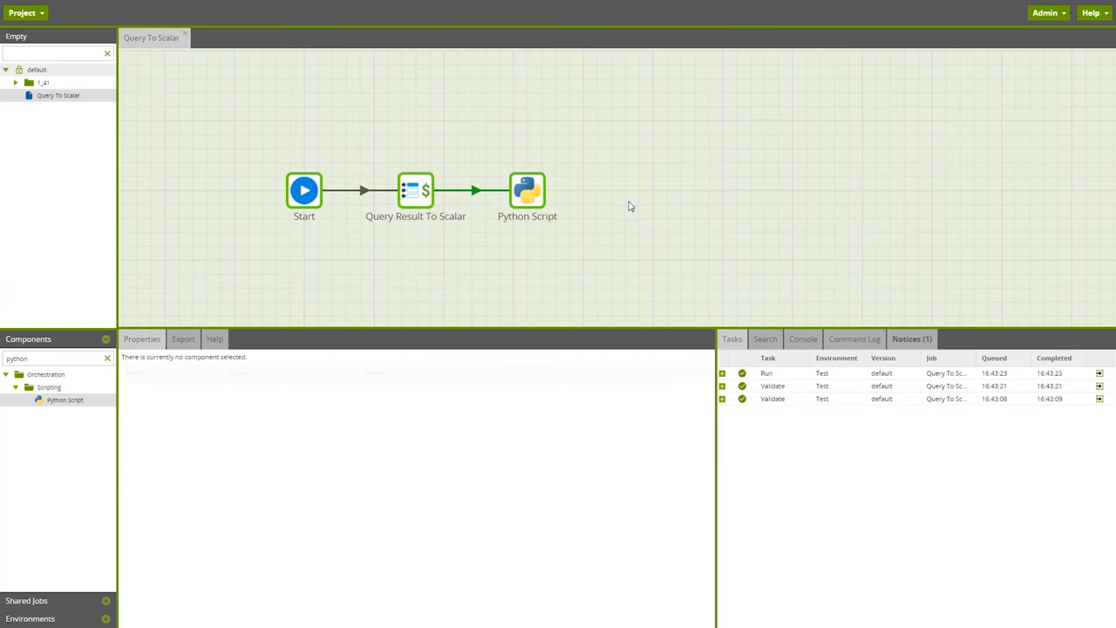
{"action": "left_click", "coordinate": [722, 373]}
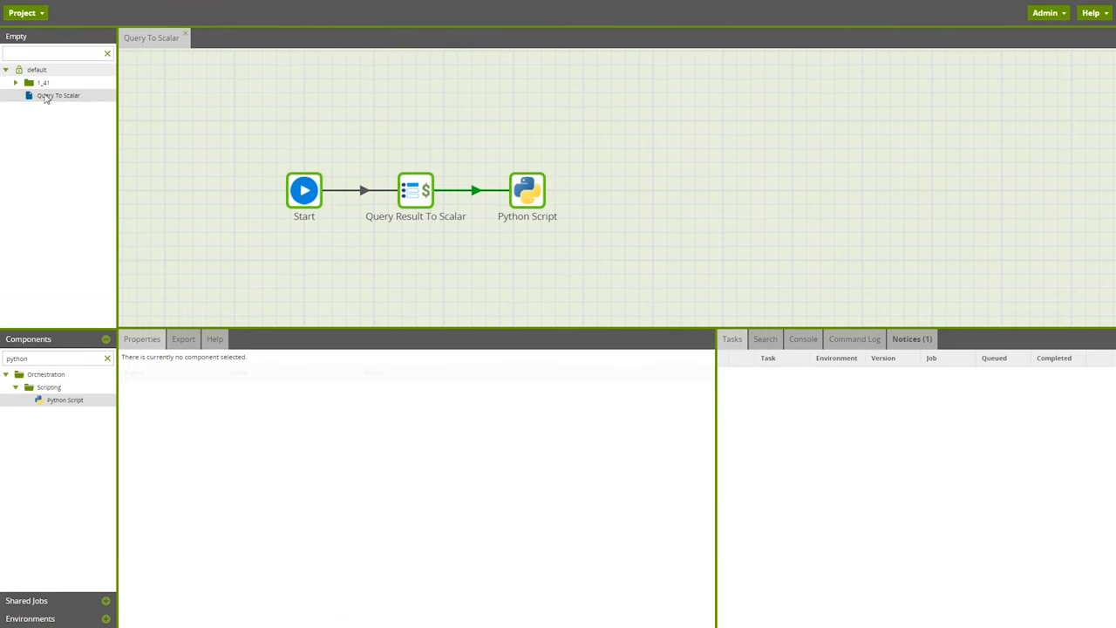
Generate a shared job named scalar in the docs package from Query To Scalar with newvar as parameter.
{"action": "right_click", "coordinate": [59, 95]}
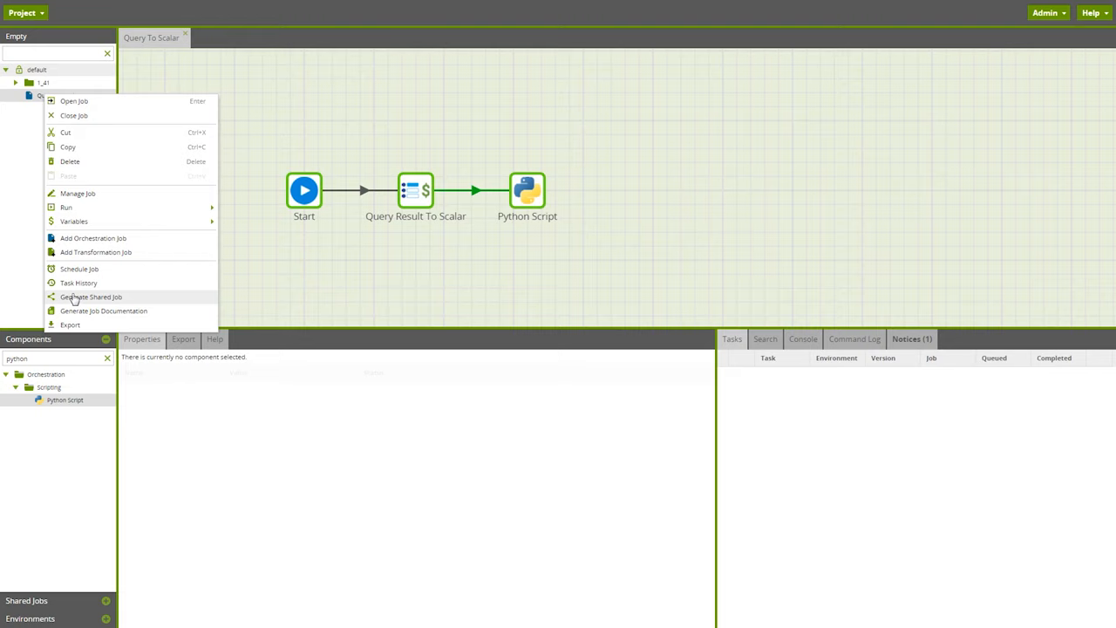
{"action": "left_click", "coordinate": [91, 297]}
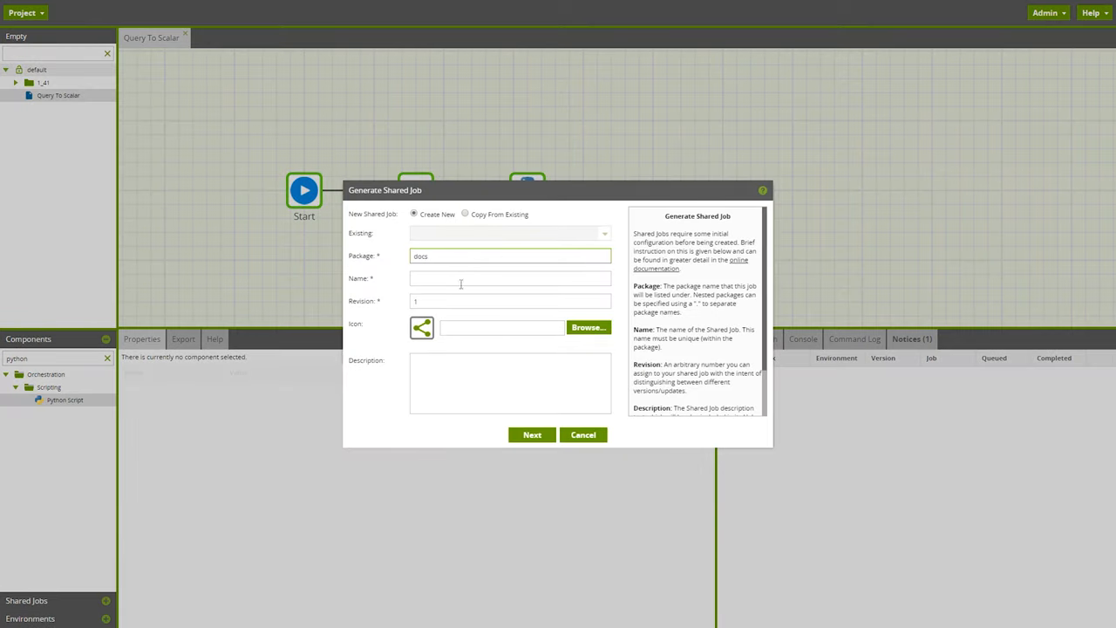
{"action": "type", "text": "scalar"}
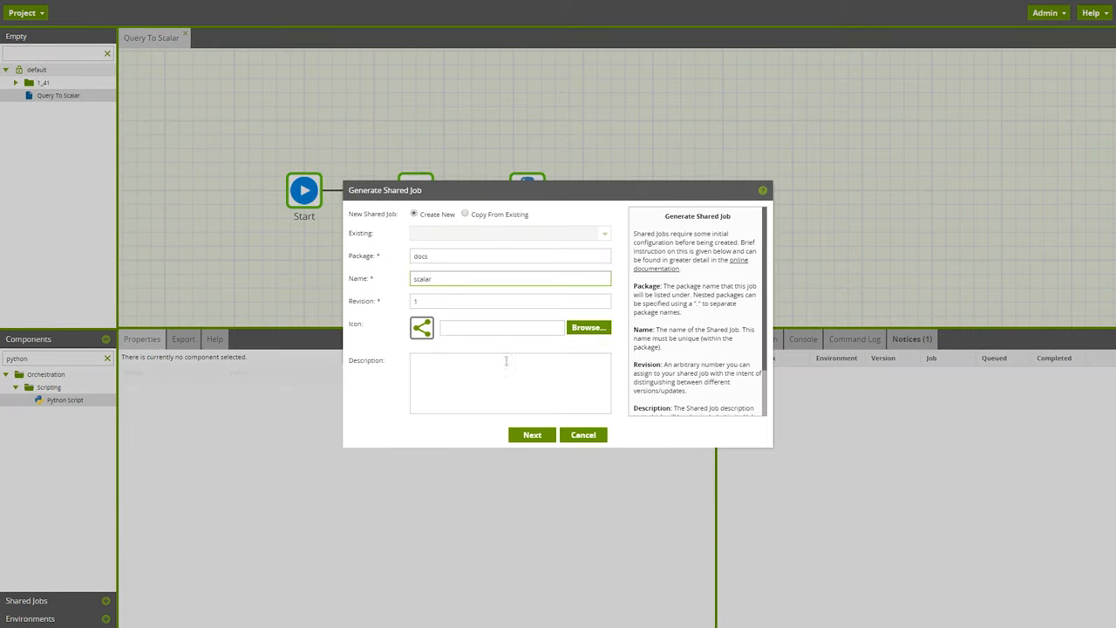
{"action": "left_click", "coordinate": [532, 434]}
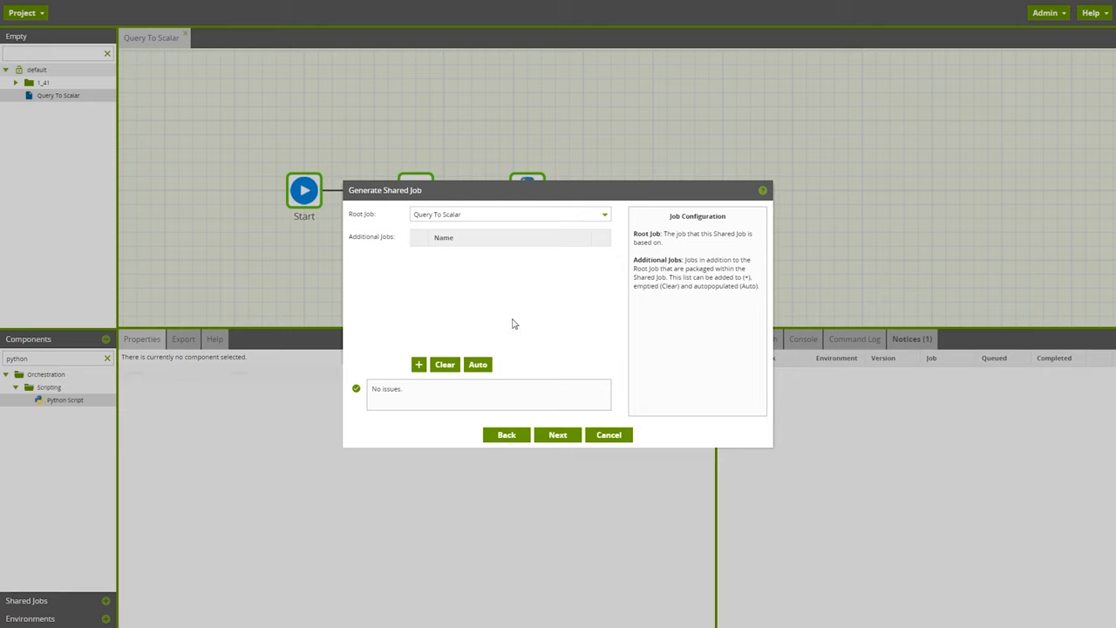
{"action": "left_click", "coordinate": [557, 434]}
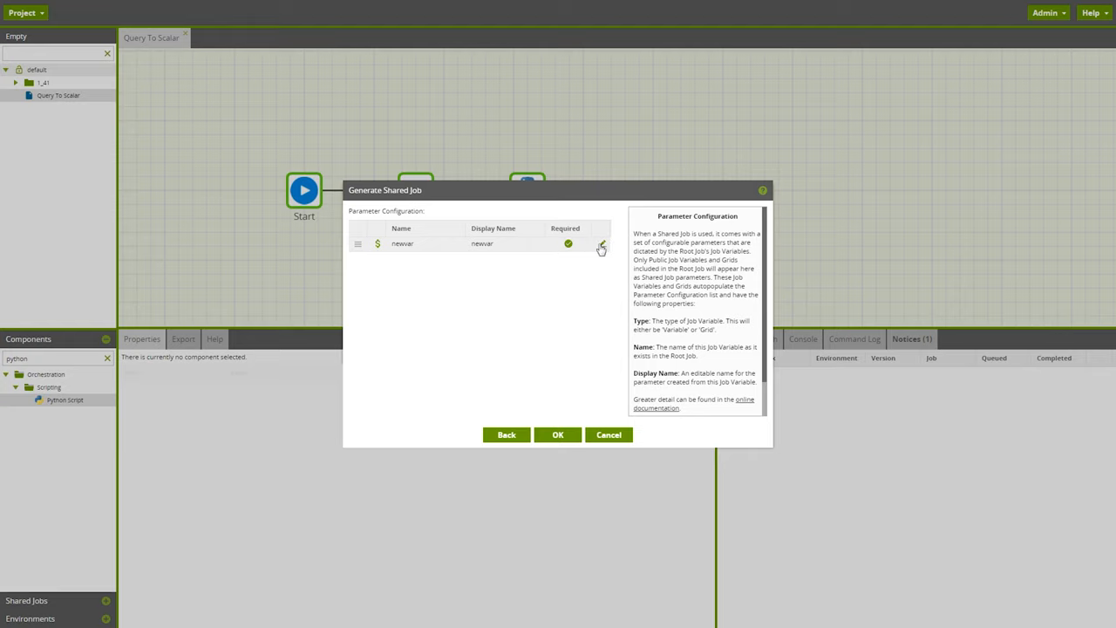
{"action": "left_click", "coordinate": [601, 244]}
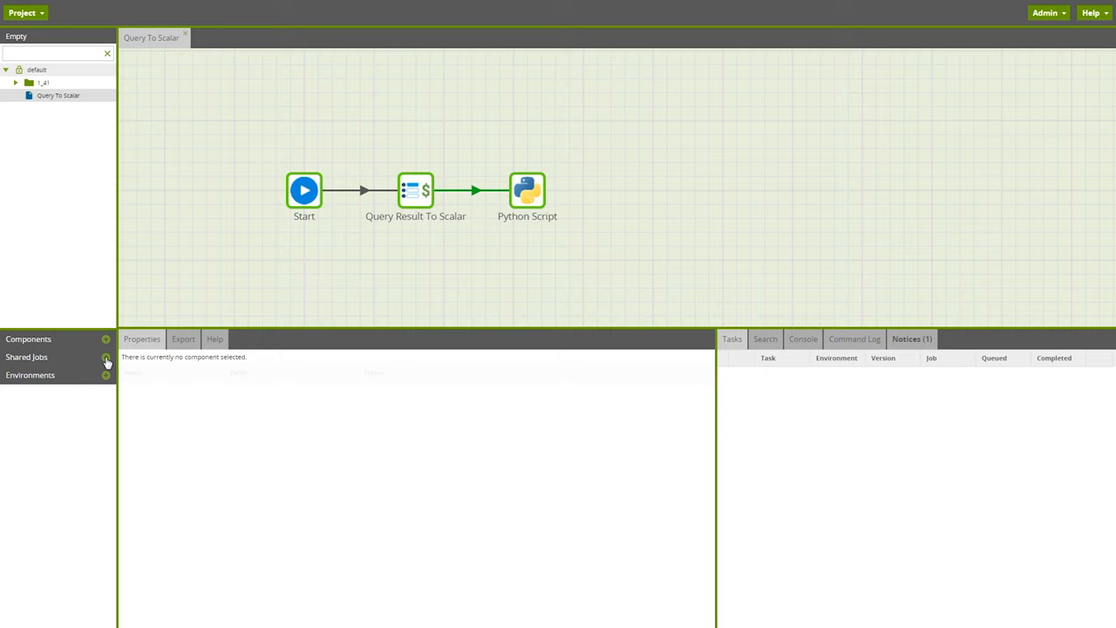
Place the scalar shared job on the canvas with its newvar parameter set to 2.
{"action": "left_click", "coordinate": [27, 357]}
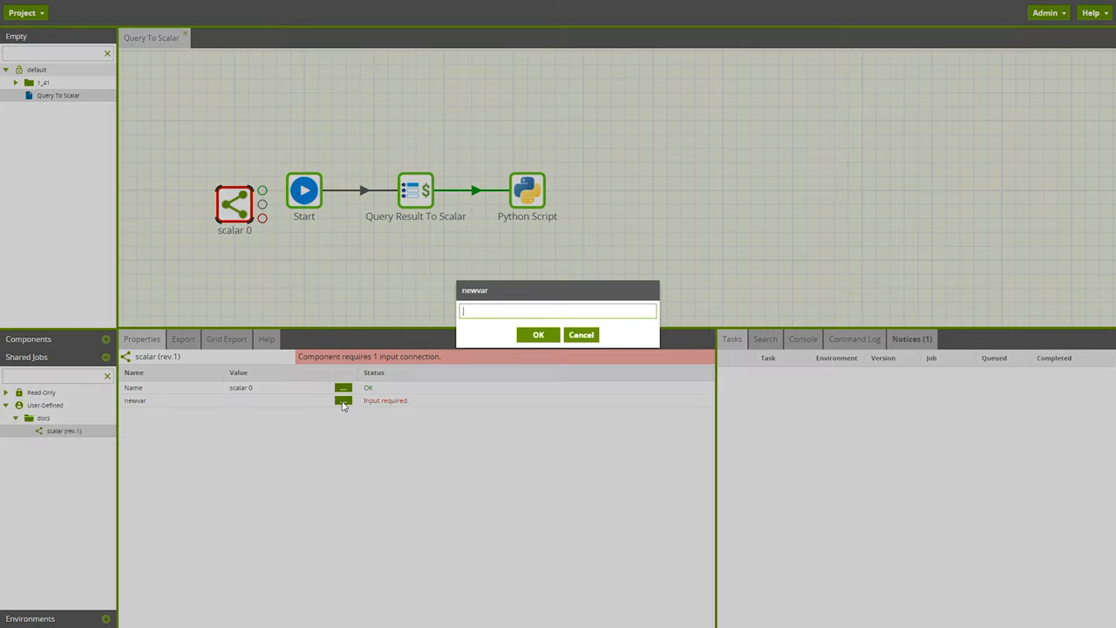
{"action": "mouse_move", "coordinate": [181, 395]}
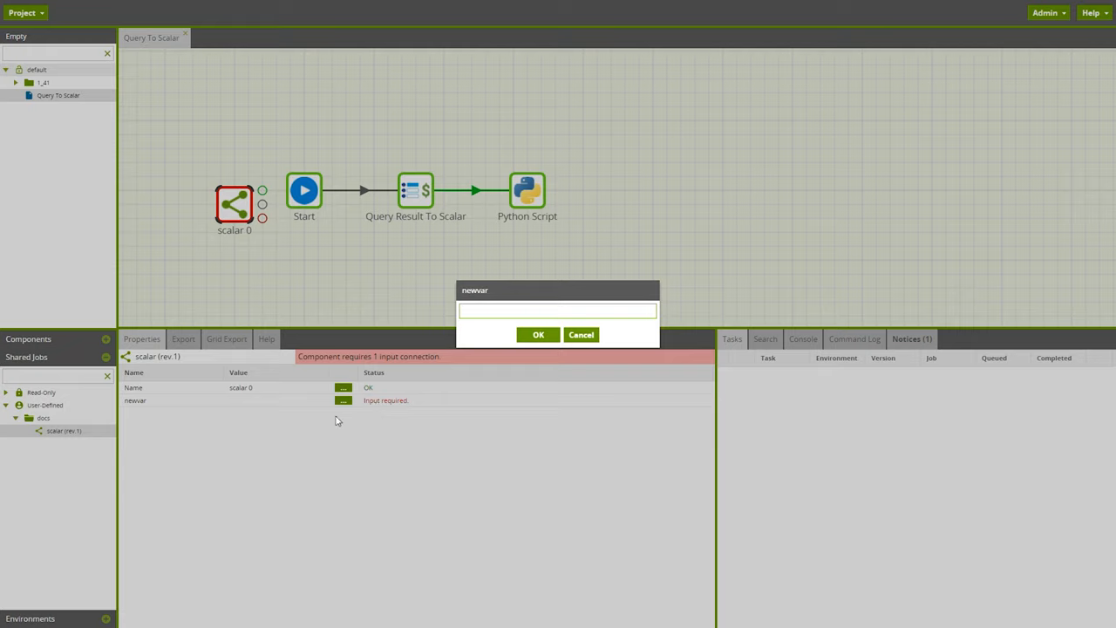
{"action": "mouse_move", "coordinate": [509, 364]}
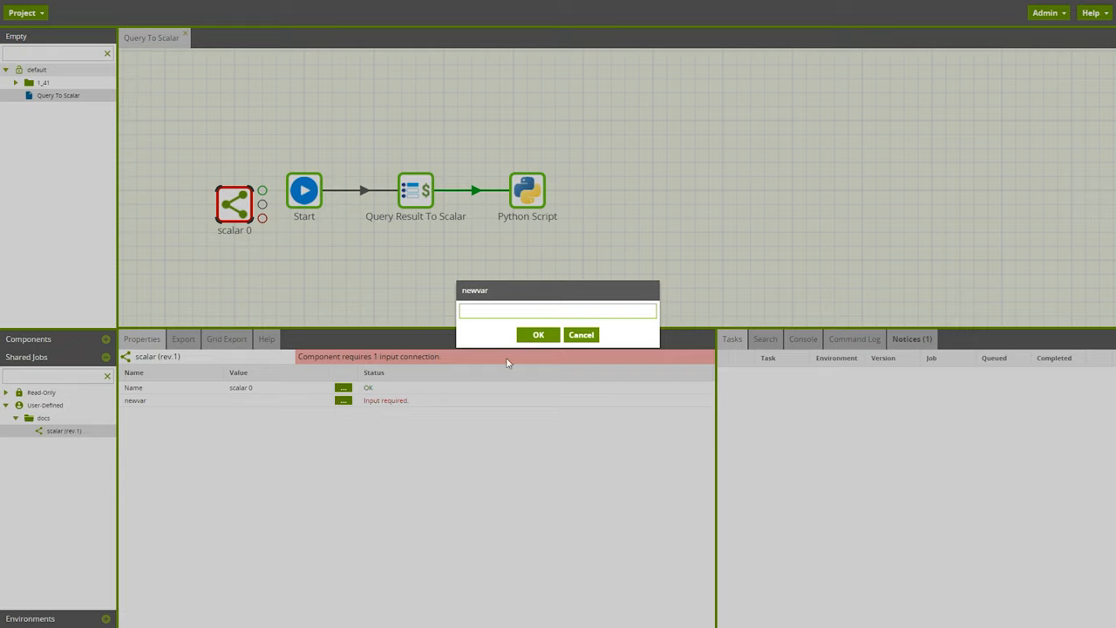
{"action": "left_click", "coordinate": [538, 334]}
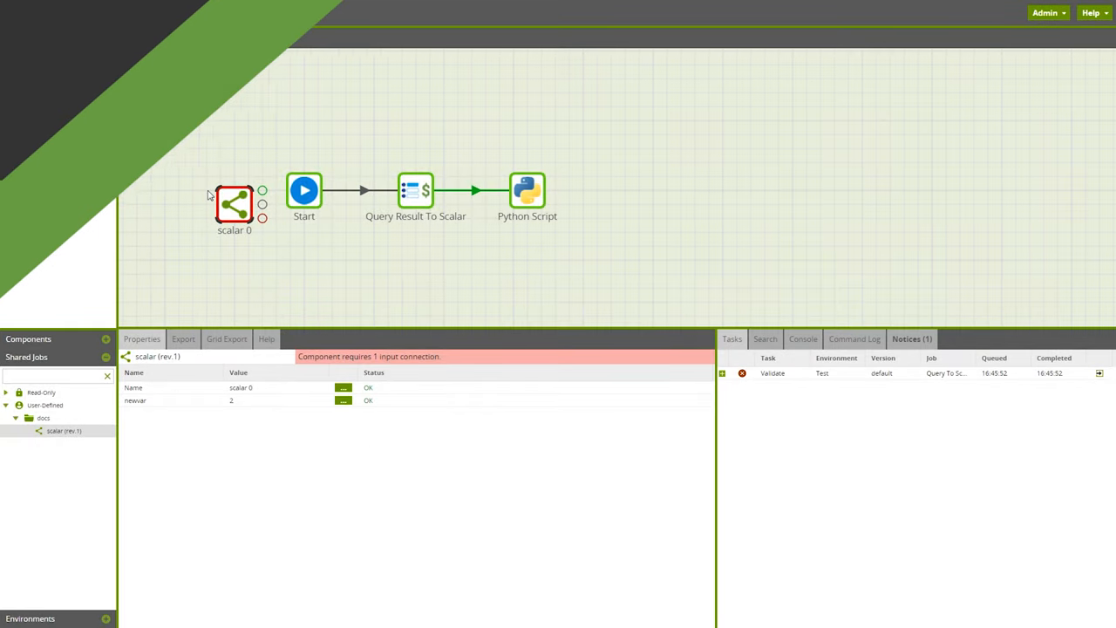
In User Configuration, test that the external LDAP server connection succeeds.
{"action": "left_click", "coordinate": [1045, 12]}
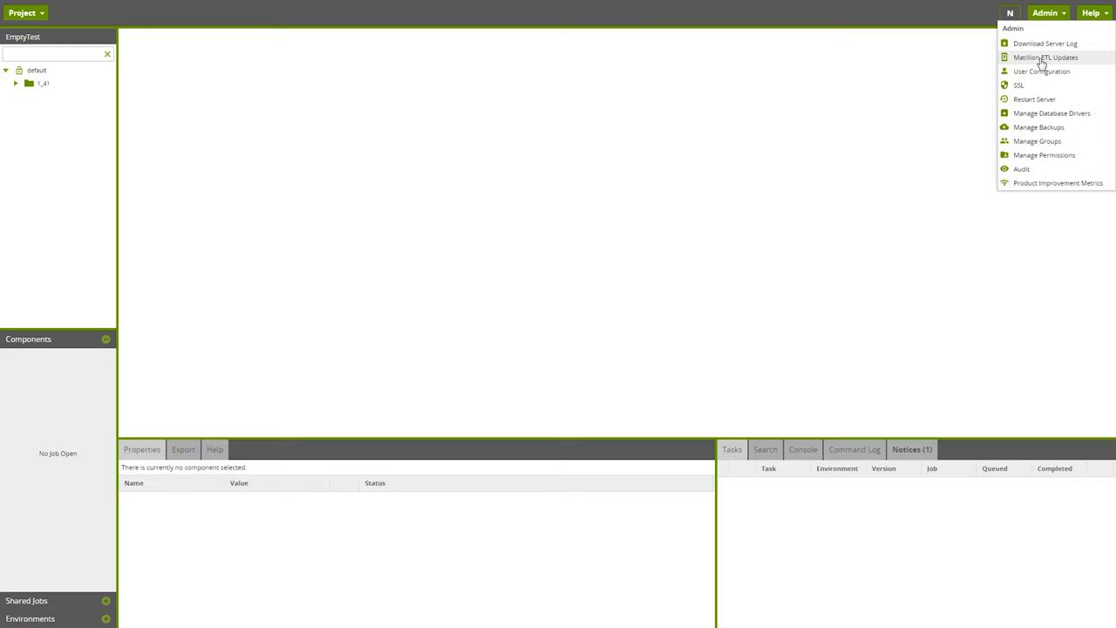
{"action": "mouse_move", "coordinate": [1041, 71]}
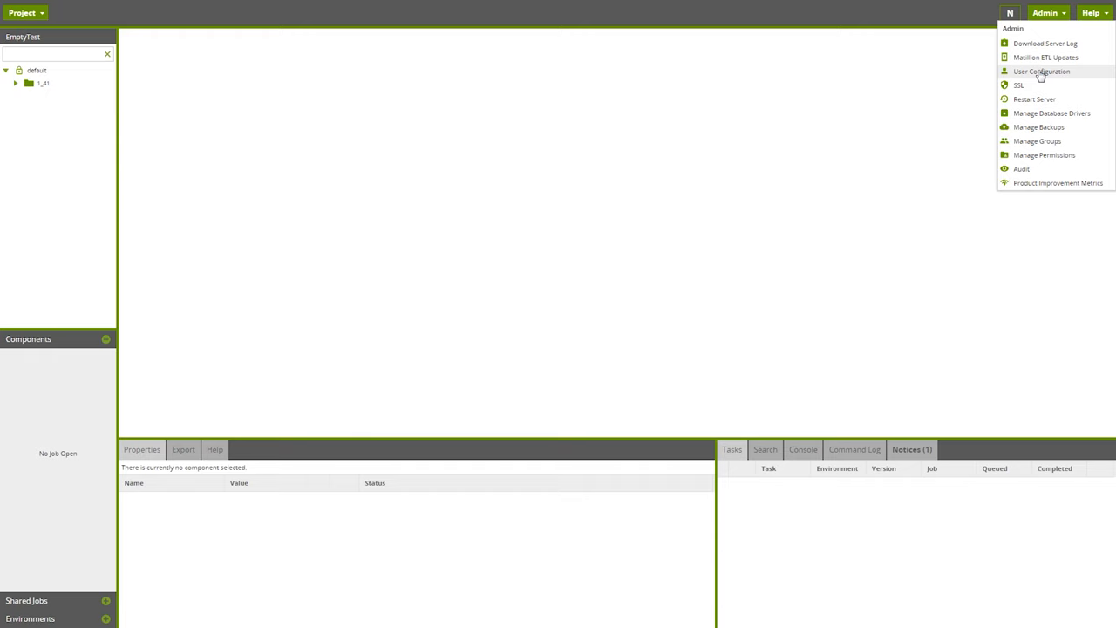
{"action": "left_click", "coordinate": [1042, 70]}
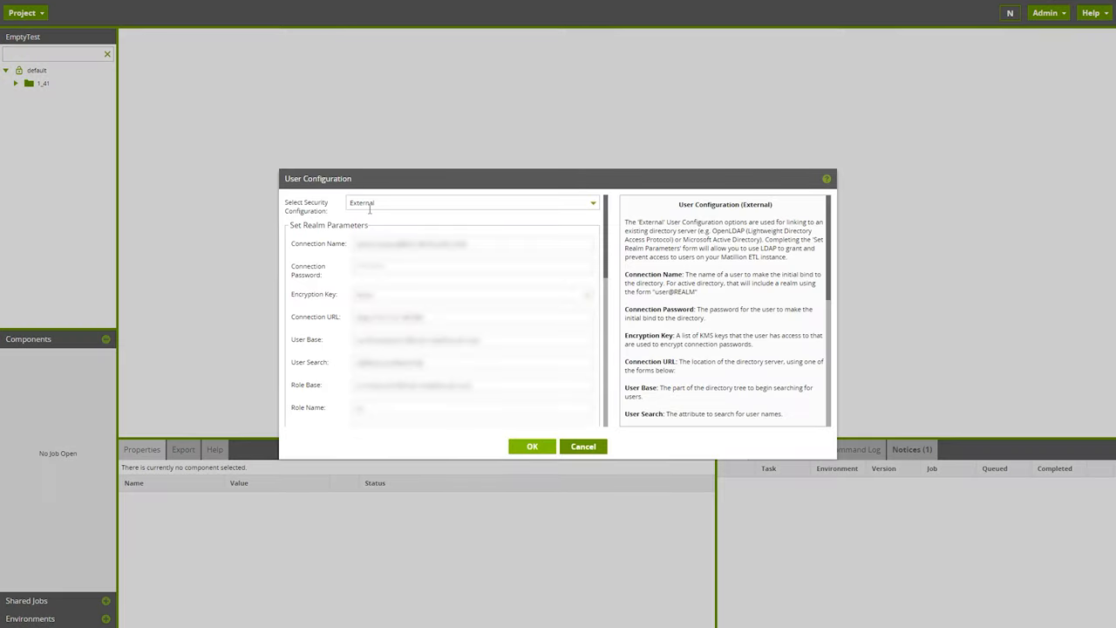
{"action": "mouse_move", "coordinate": [461, 375]}
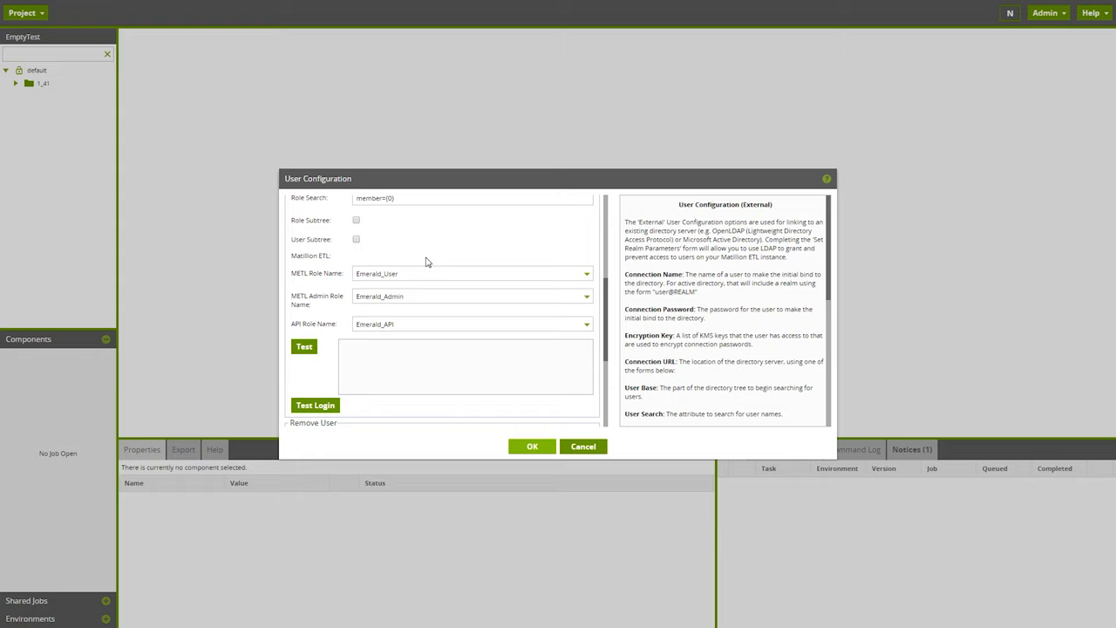
{"action": "left_click", "coordinate": [305, 346]}
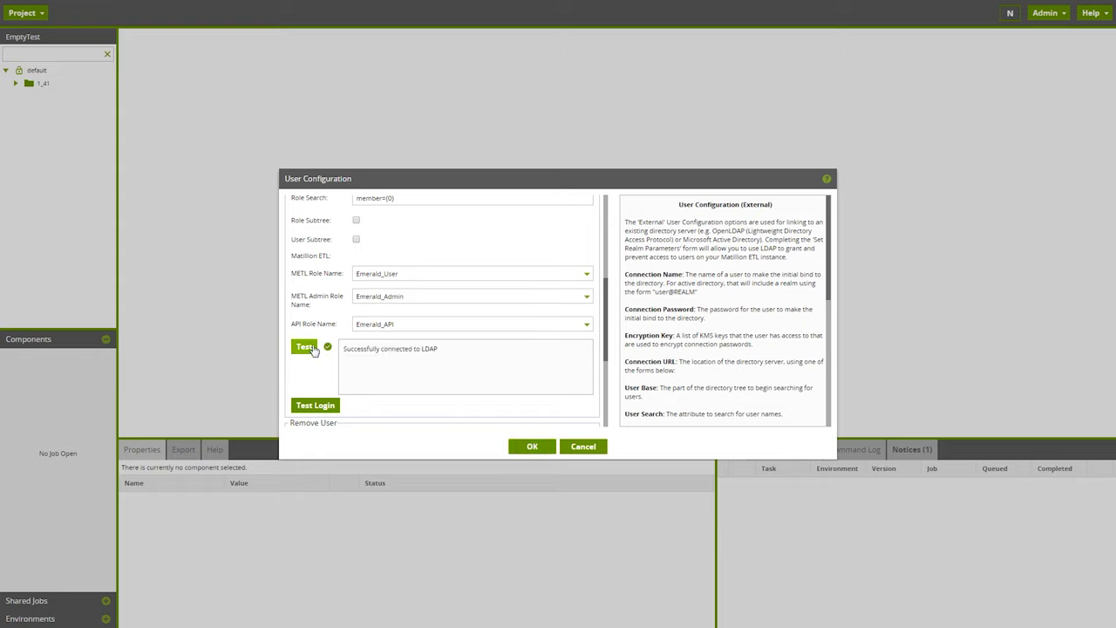
Attempt a test login against LDAP with a username and password.
{"action": "left_click", "coordinate": [314, 405]}
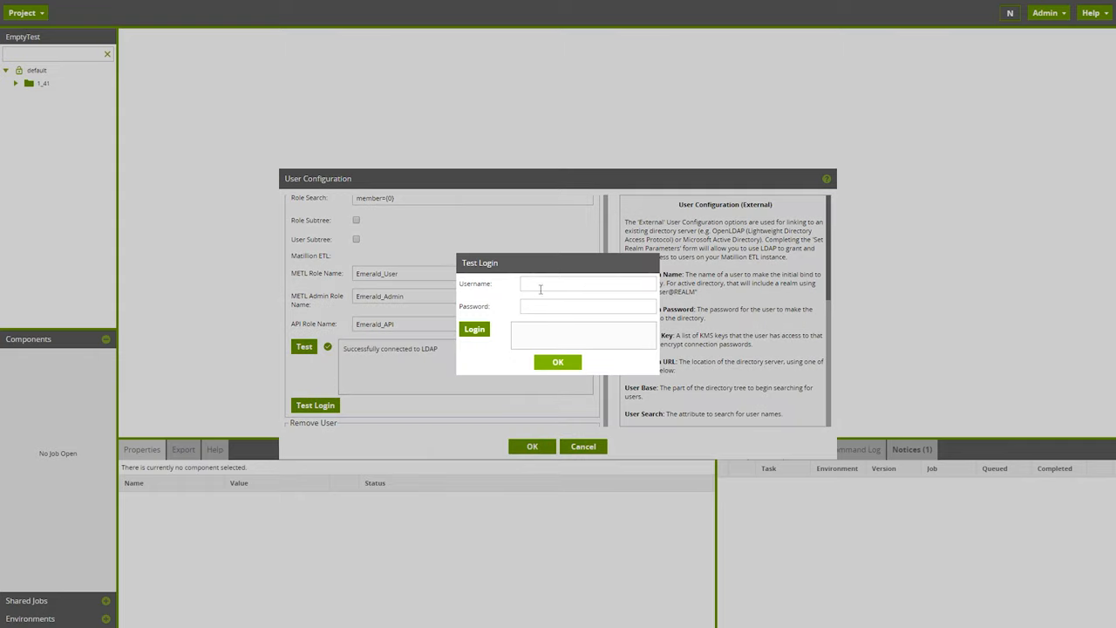
{"action": "type", "text": "••••••••••"}
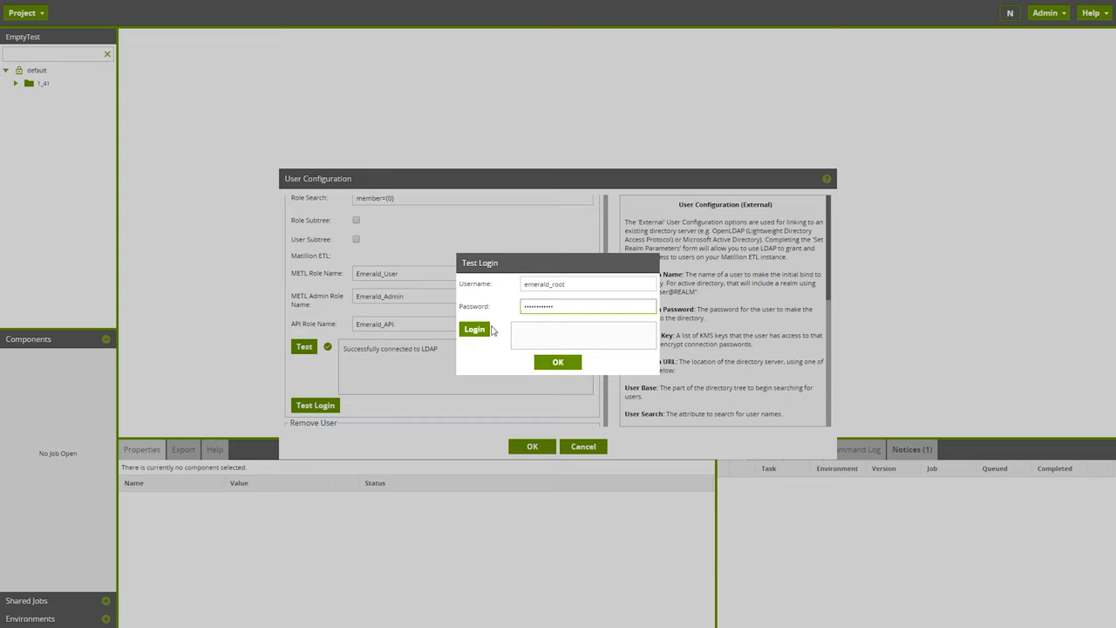
{"action": "left_click", "coordinate": [558, 362]}
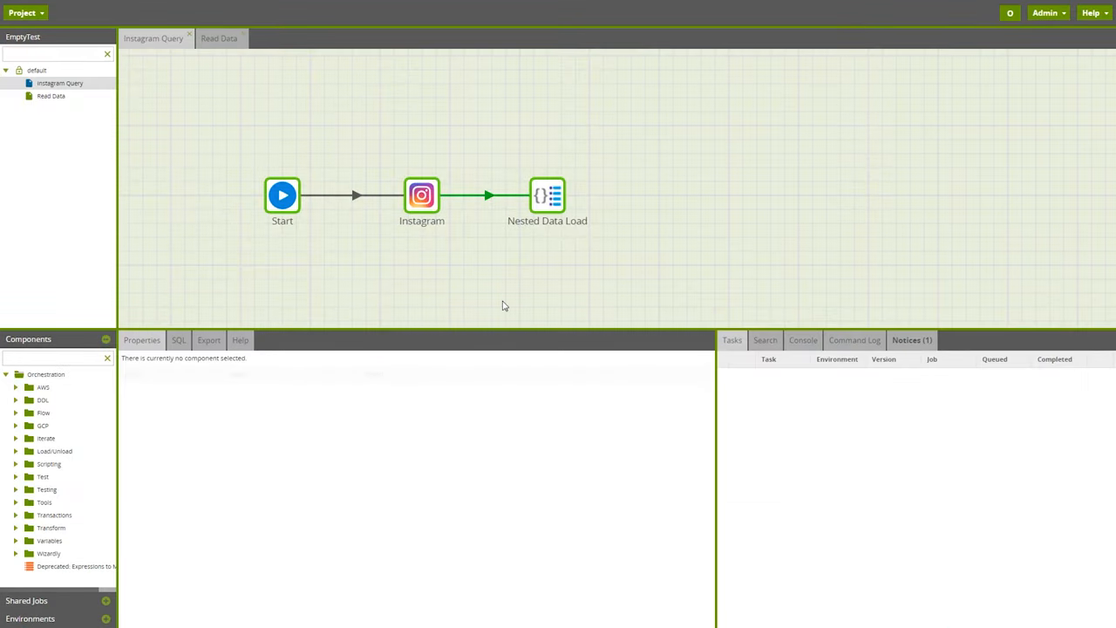
Review the Instagram component's valid properties, then move to the Read Data job.
{"action": "left_click", "coordinate": [421, 195]}
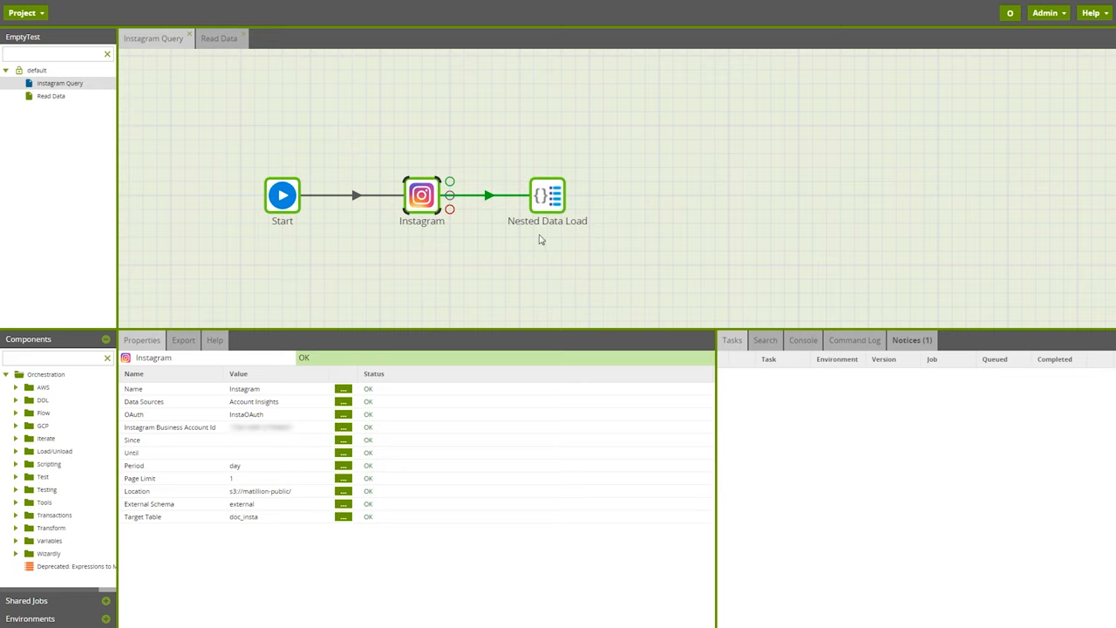
{"action": "mouse_move", "coordinate": [580, 241]}
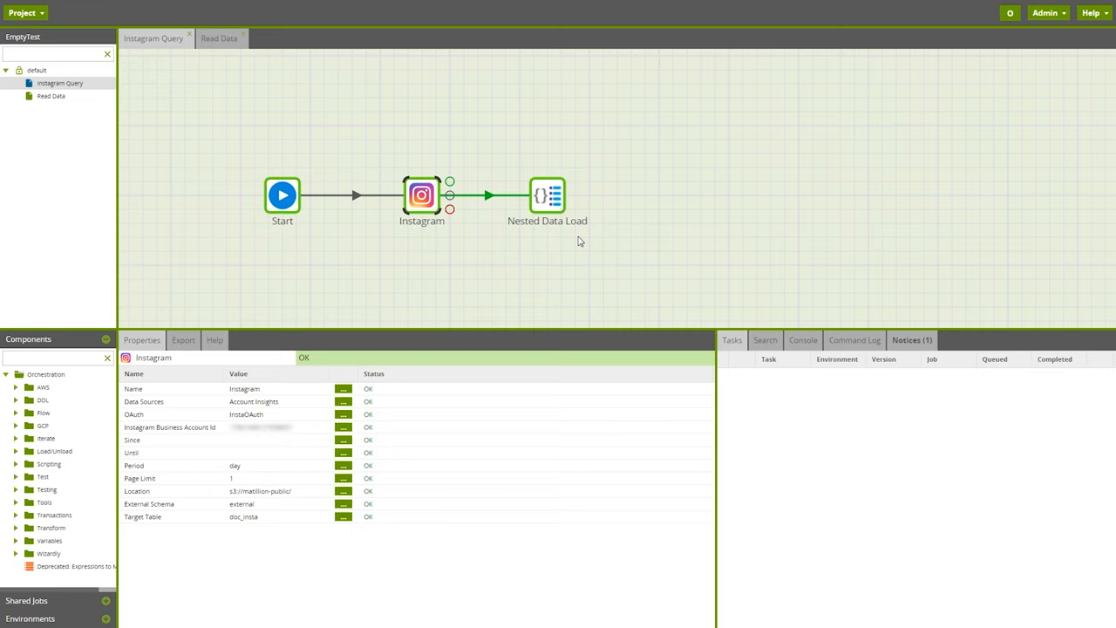
{"action": "mouse_move", "coordinate": [576, 240]}
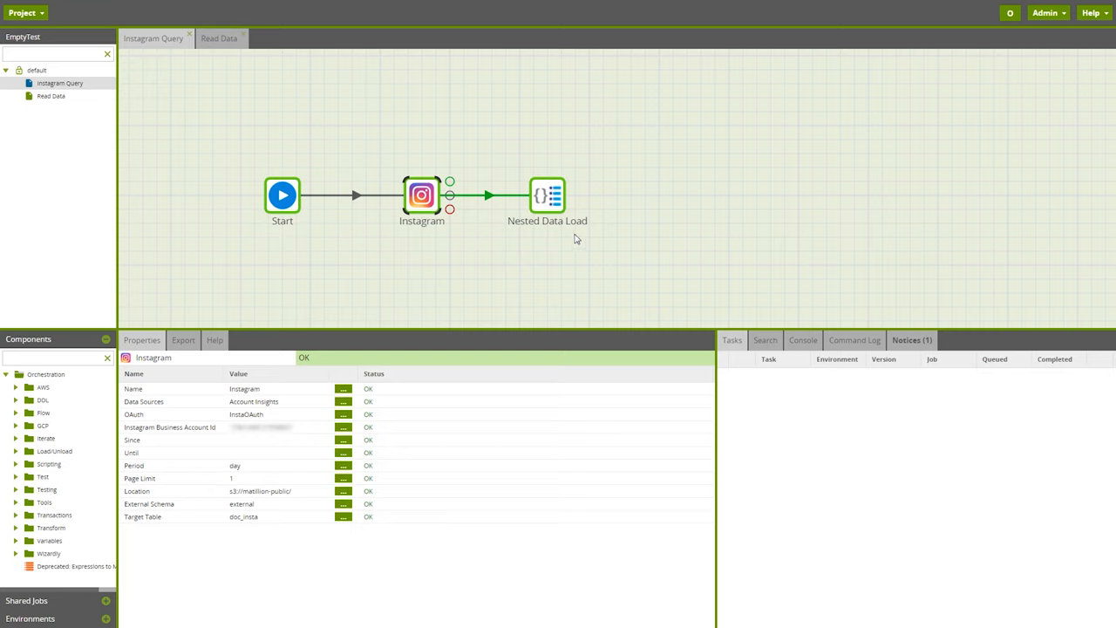
{"action": "mouse_move", "coordinate": [251, 61]}
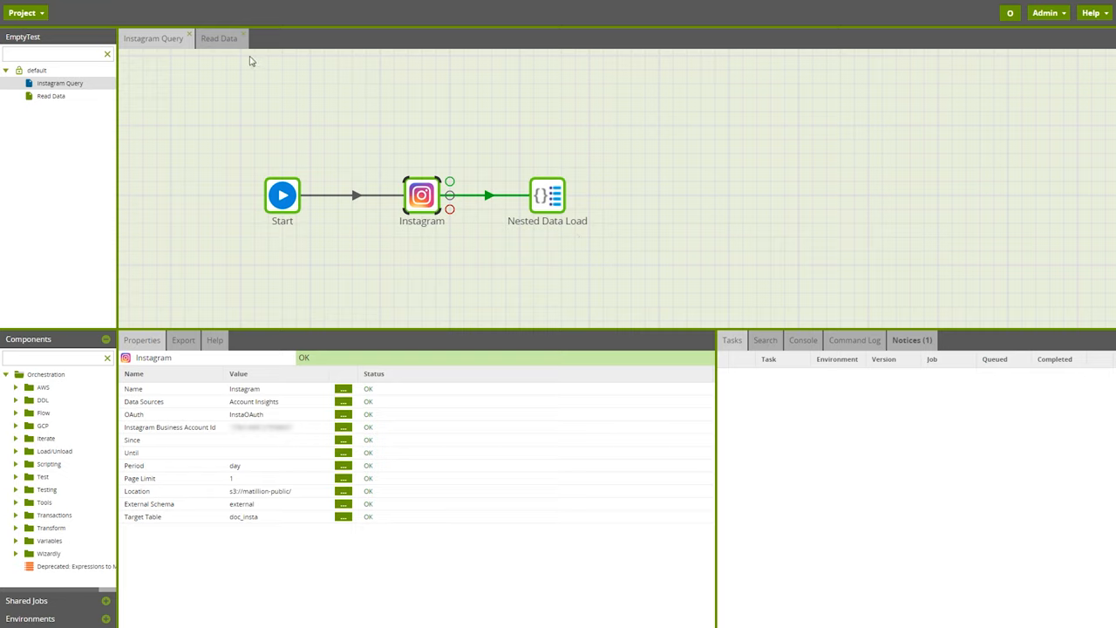
{"action": "left_click", "coordinate": [219, 38]}
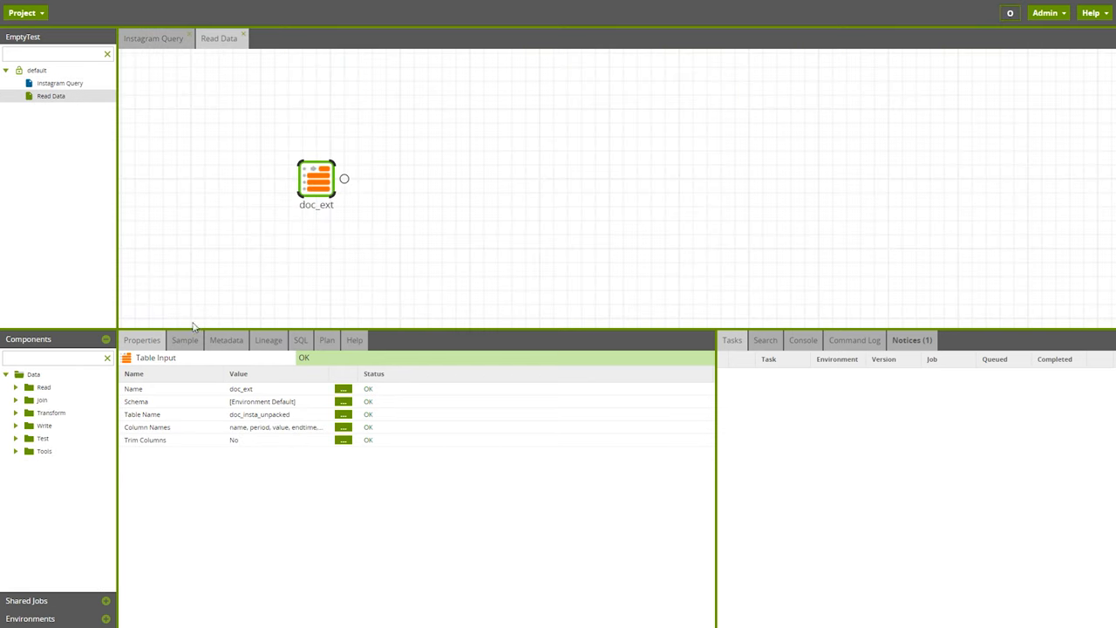
Sample the doc_ext table to show Instagram insight rows like impressions and follower_count.
{"action": "left_click", "coordinate": [184, 340]}
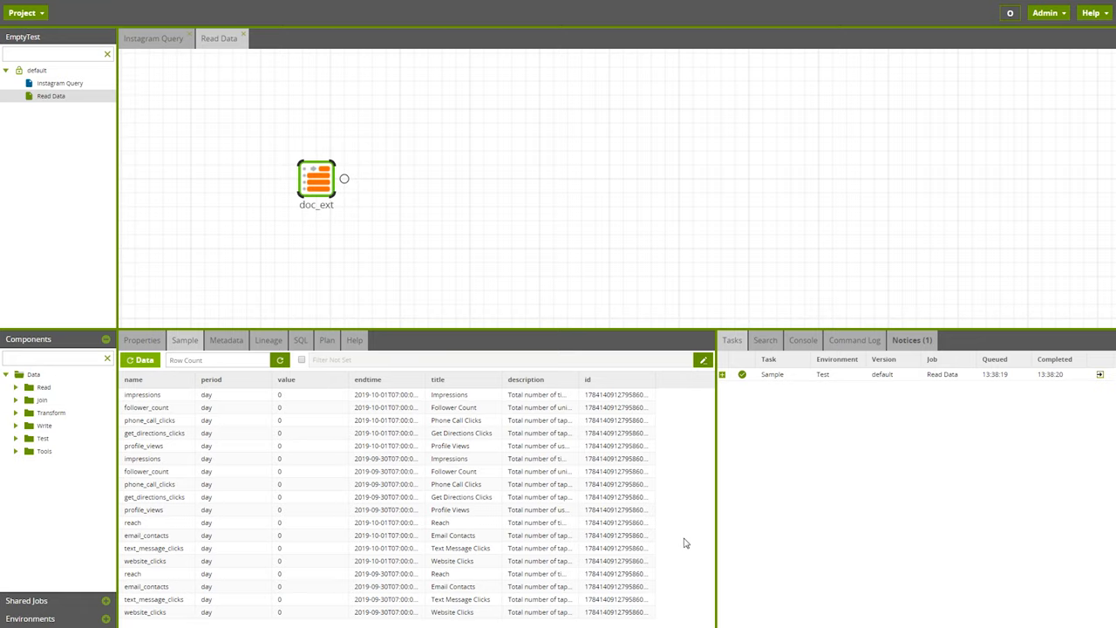
{"action": "mouse_move", "coordinate": [525, 258]}
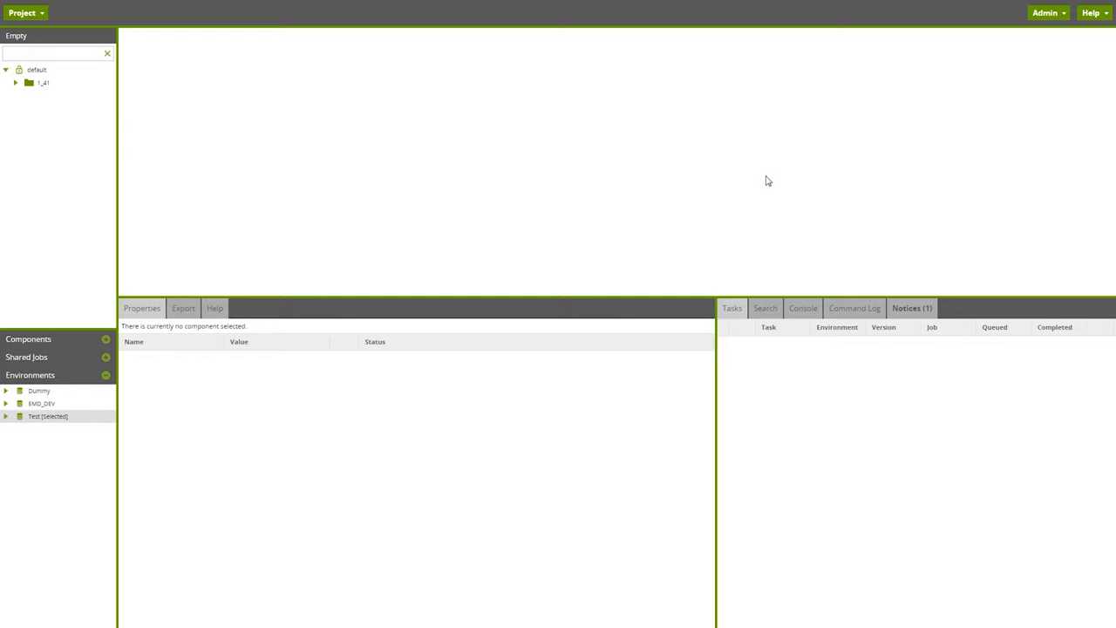
{"action": "mouse_move", "coordinate": [716, 170]}
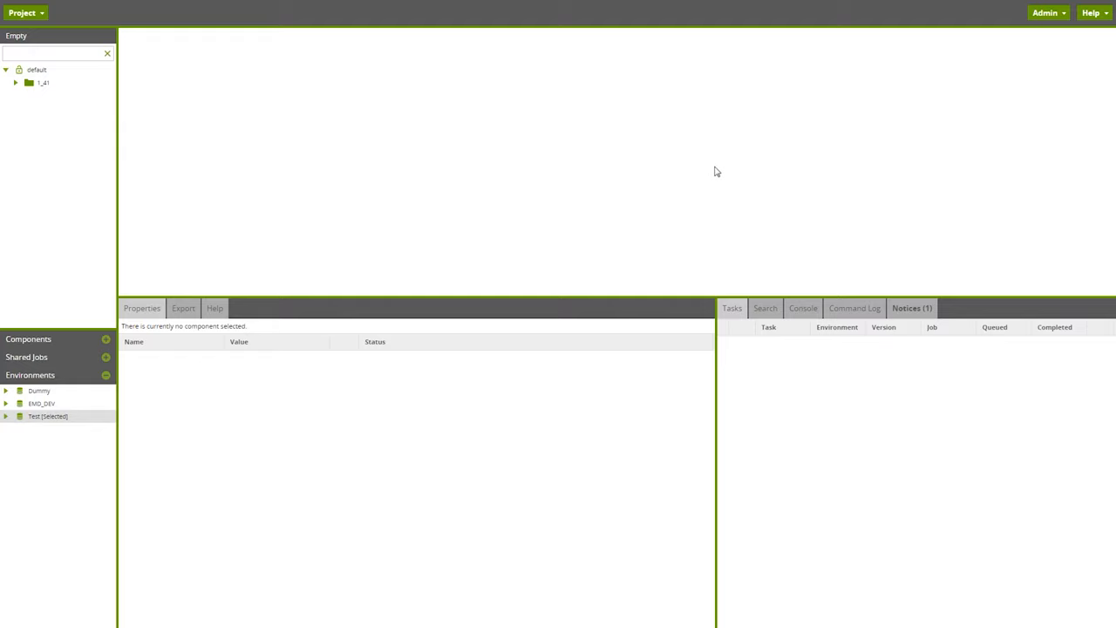
{"action": "mouse_move", "coordinate": [326, 202]}
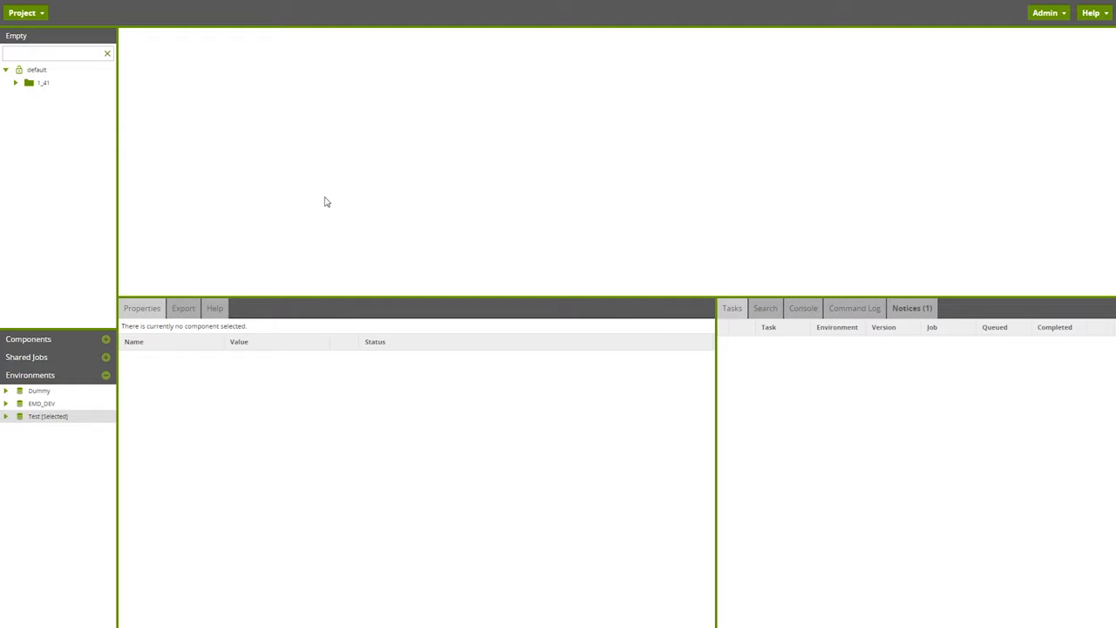
{"action": "mouse_move", "coordinate": [268, 207]}
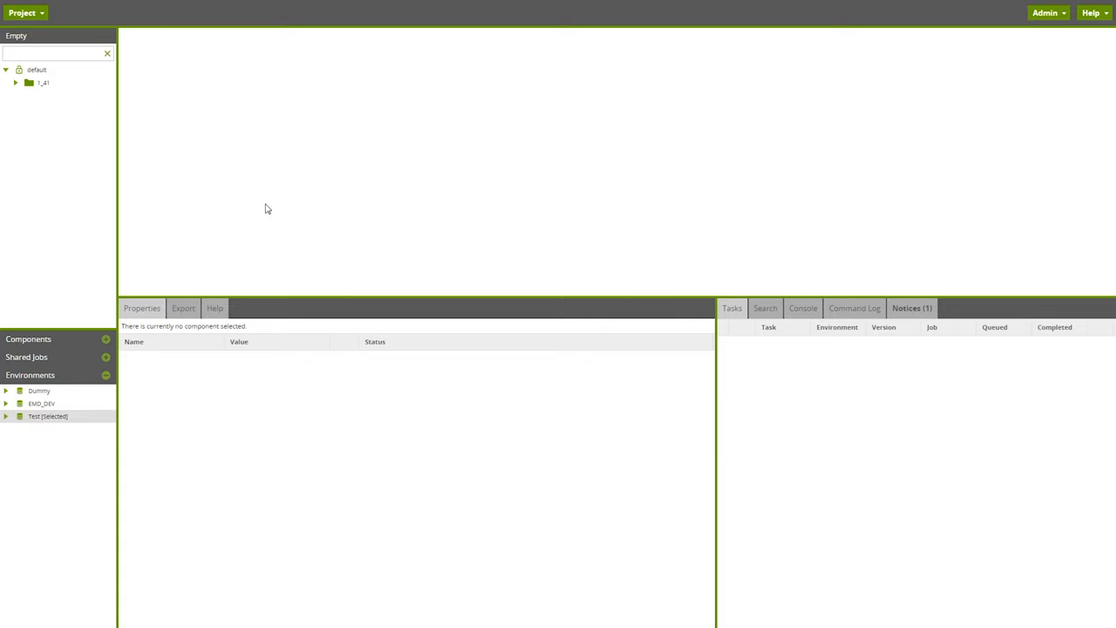
{"action": "mouse_move", "coordinate": [104, 422]}
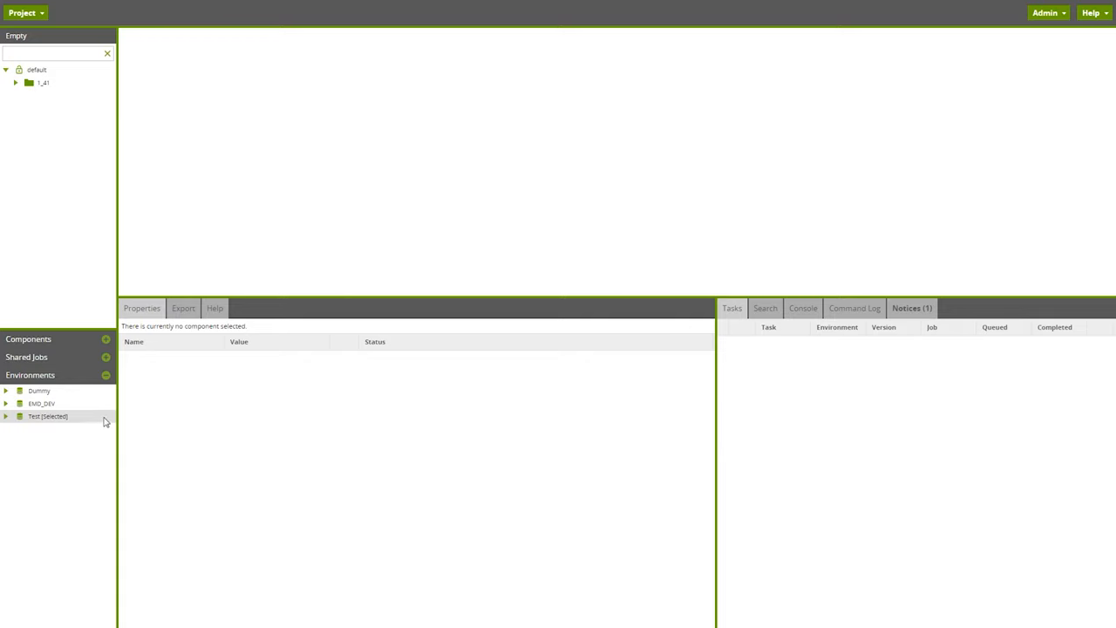
Bring up the Edit Environment settings for the Test environment.
{"action": "right_click", "coordinate": [47, 416]}
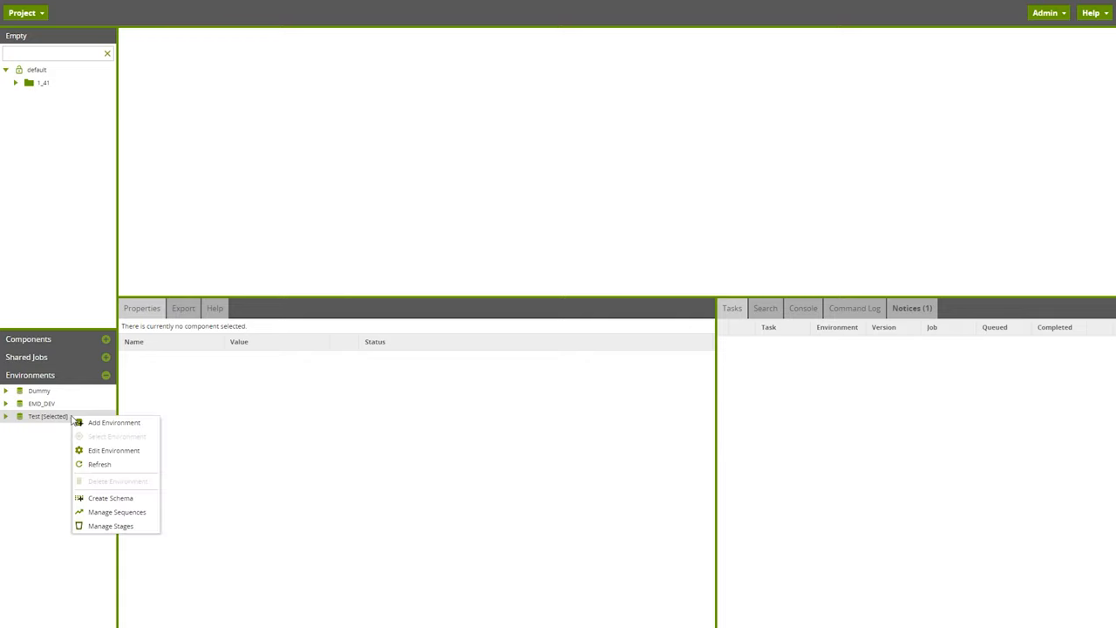
{"action": "mouse_move", "coordinate": [99, 448]}
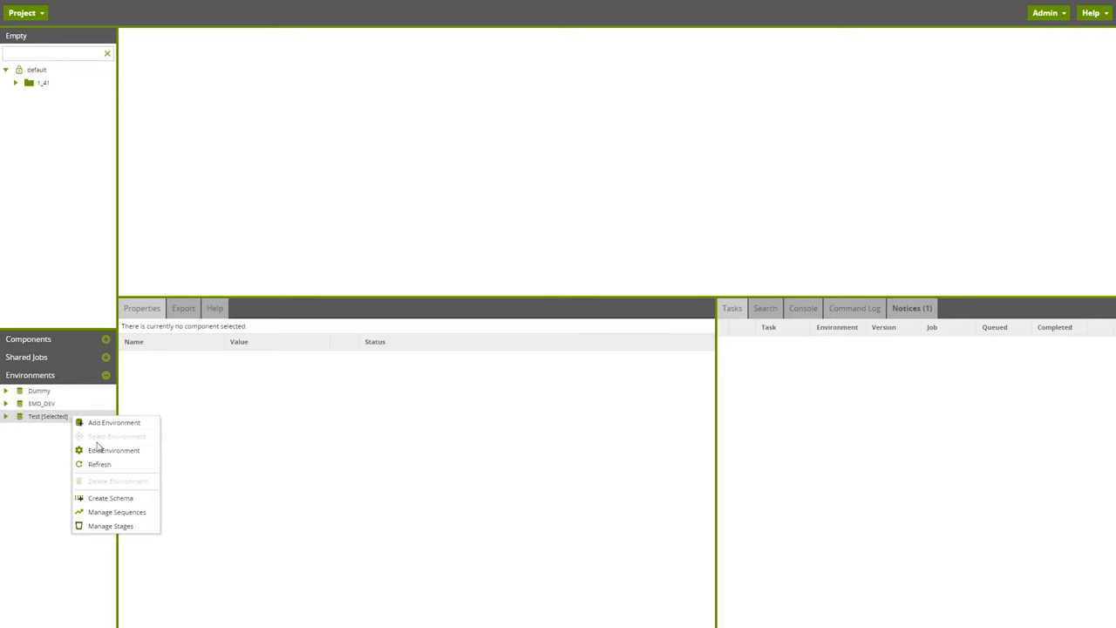
{"action": "left_click", "coordinate": [114, 450]}
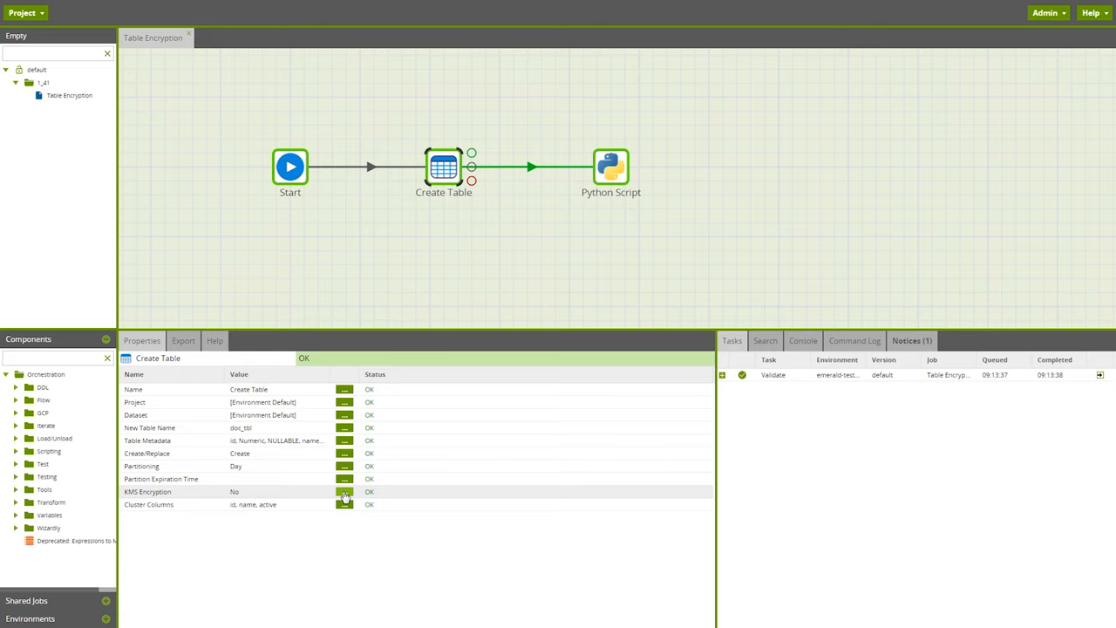
Set the Create Table component's KMS Encryption property to Yes.
{"action": "left_click", "coordinate": [344, 492]}
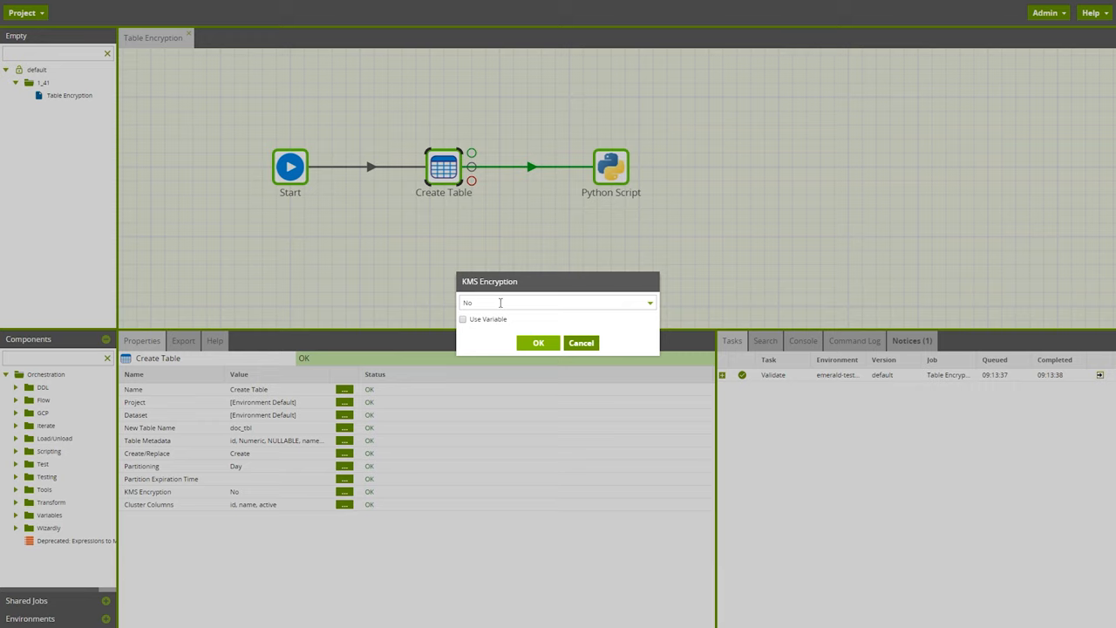
{"action": "left_click", "coordinate": [559, 303]}
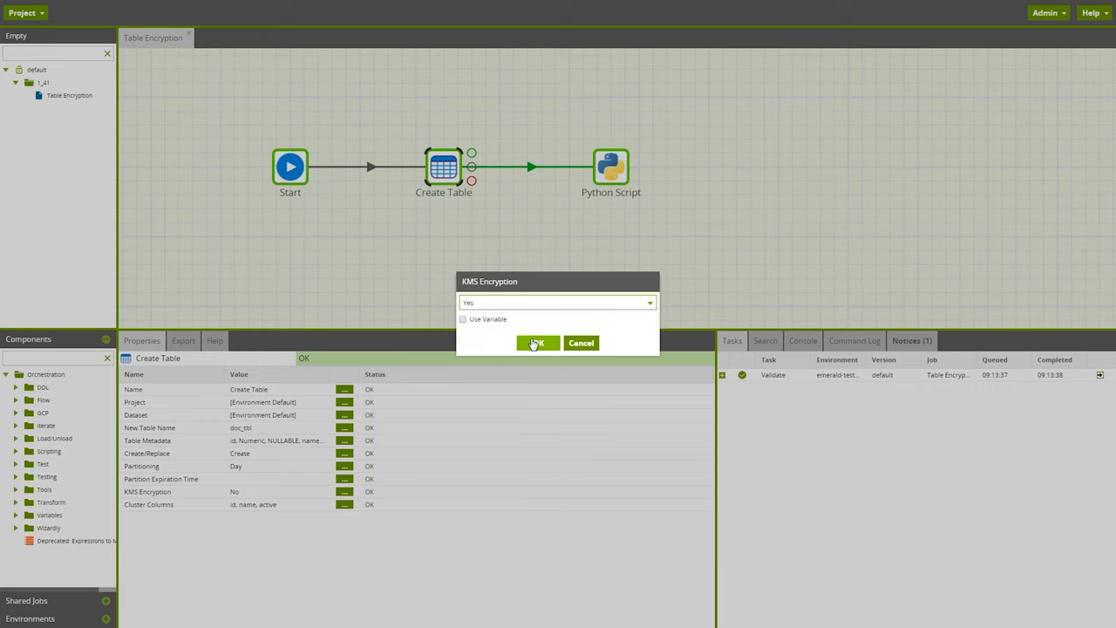
{"action": "left_click", "coordinate": [537, 342]}
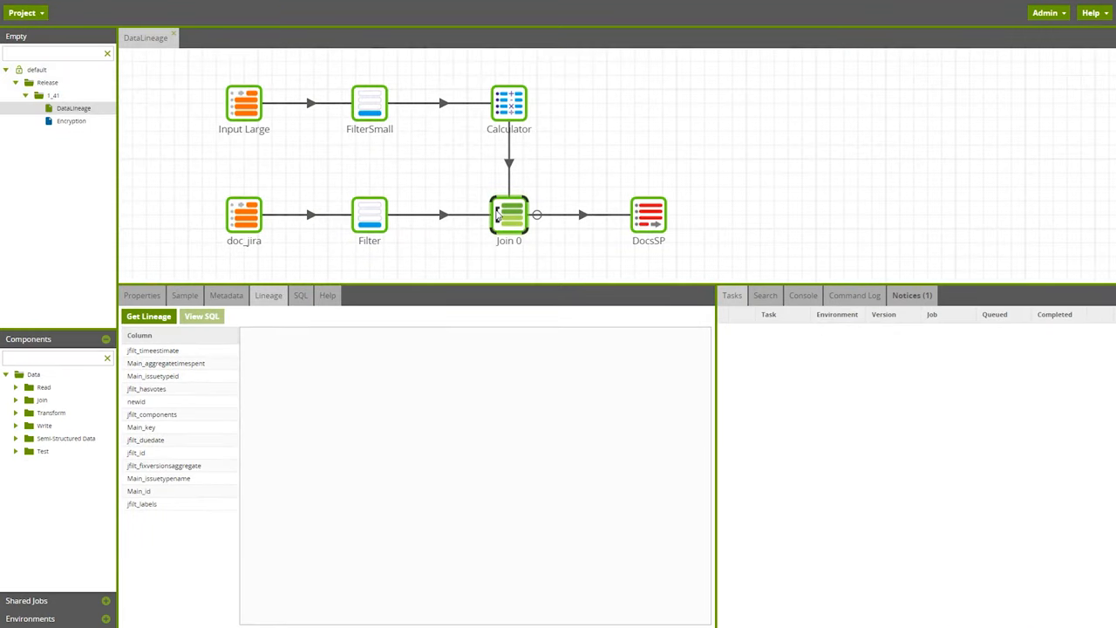
{"action": "left_click", "coordinate": [509, 215]}
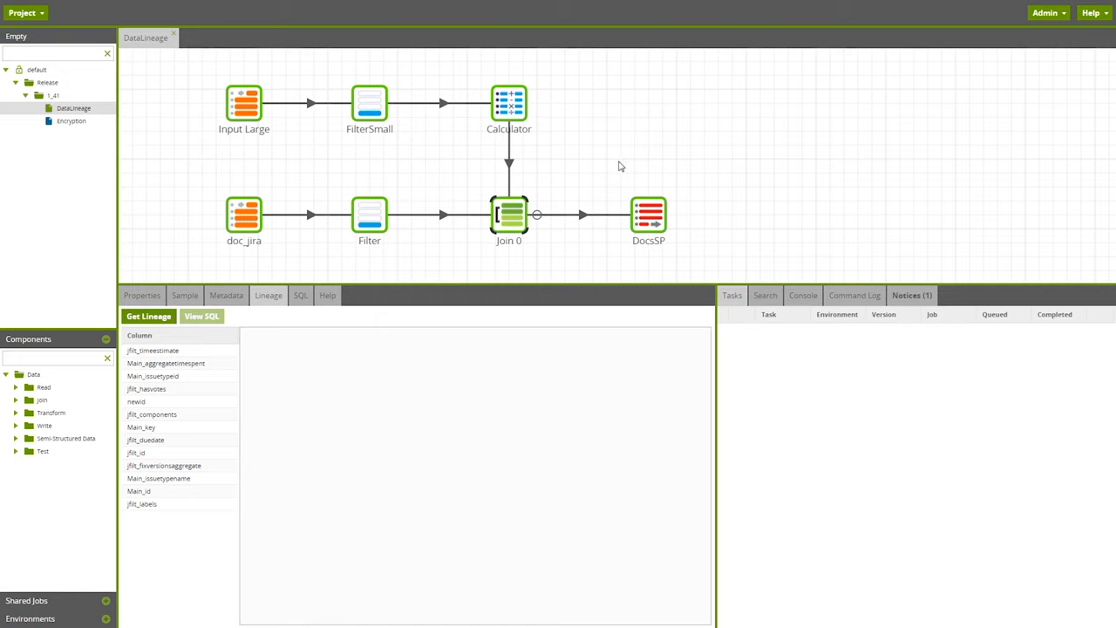
{"action": "mouse_move", "coordinate": [609, 165]}
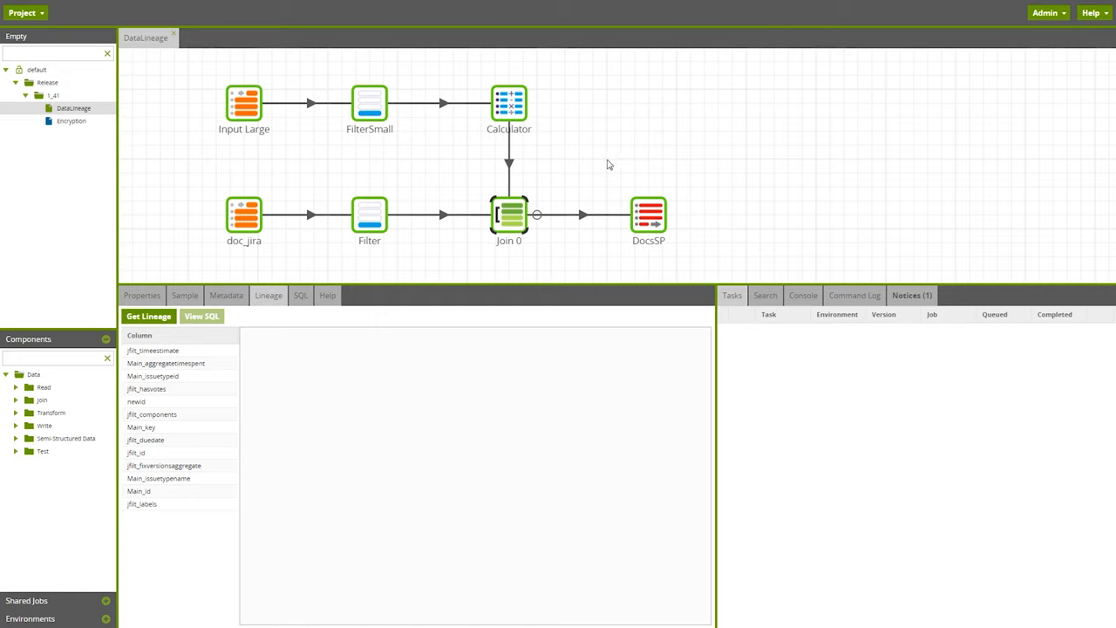
{"action": "mouse_move", "coordinate": [608, 164]}
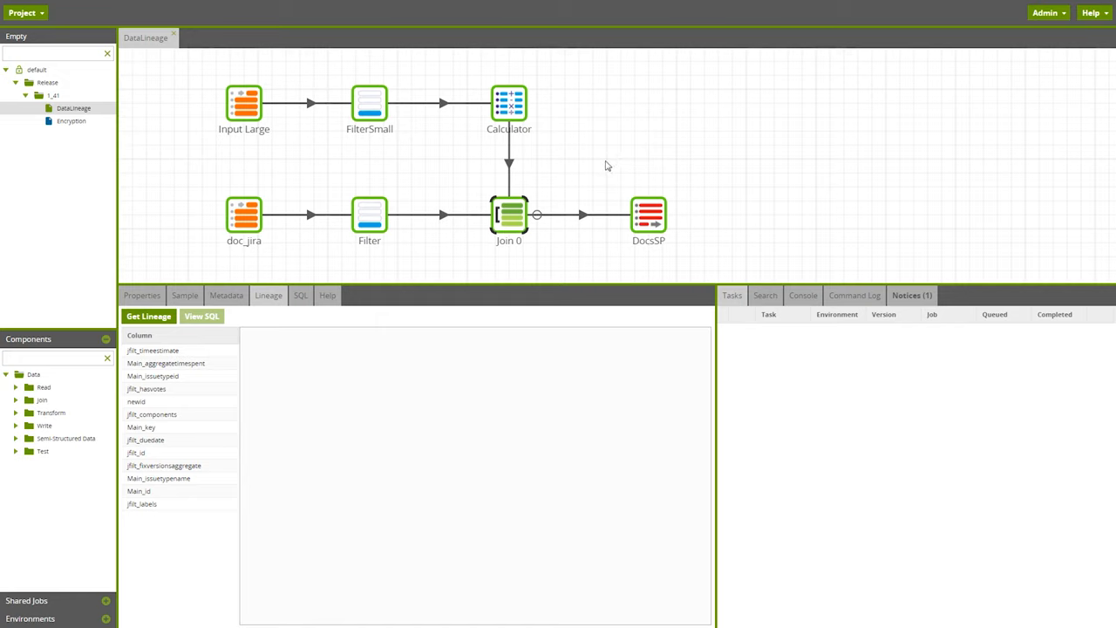
{"action": "mouse_move", "coordinate": [563, 87]}
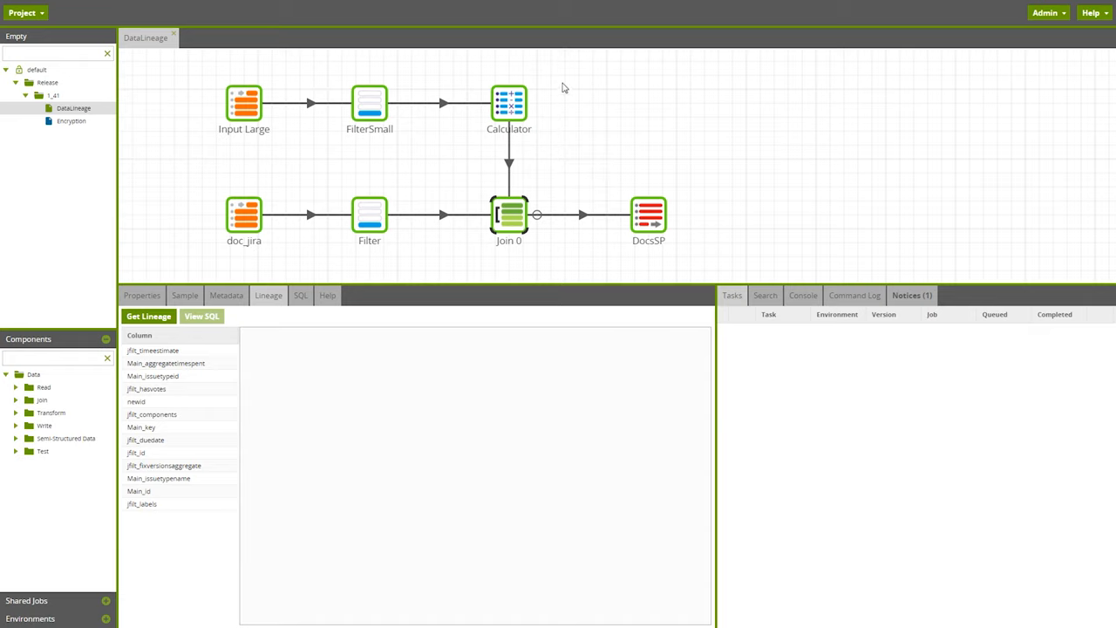
{"action": "mouse_move", "coordinate": [431, 62]}
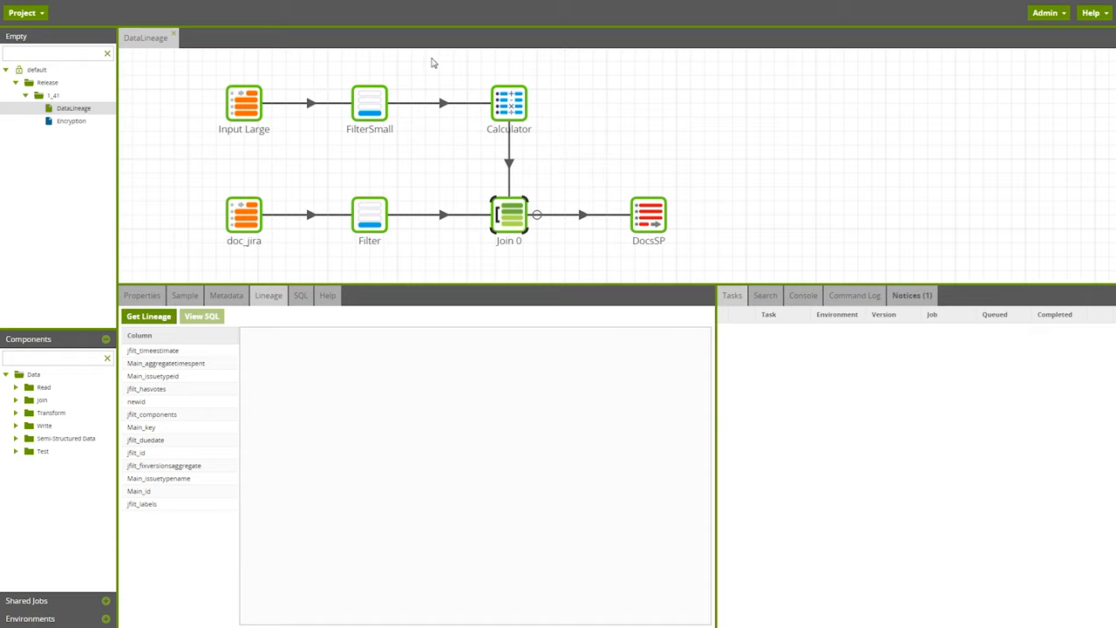
{"action": "mouse_move", "coordinate": [441, 72]}
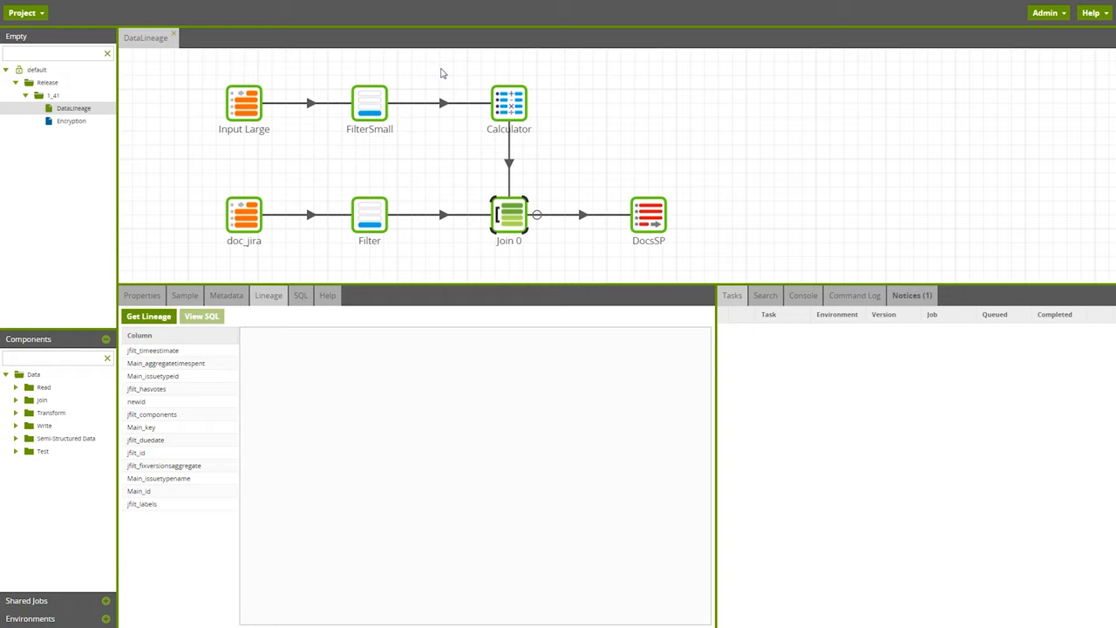
{"action": "mouse_move", "coordinate": [198, 99]}
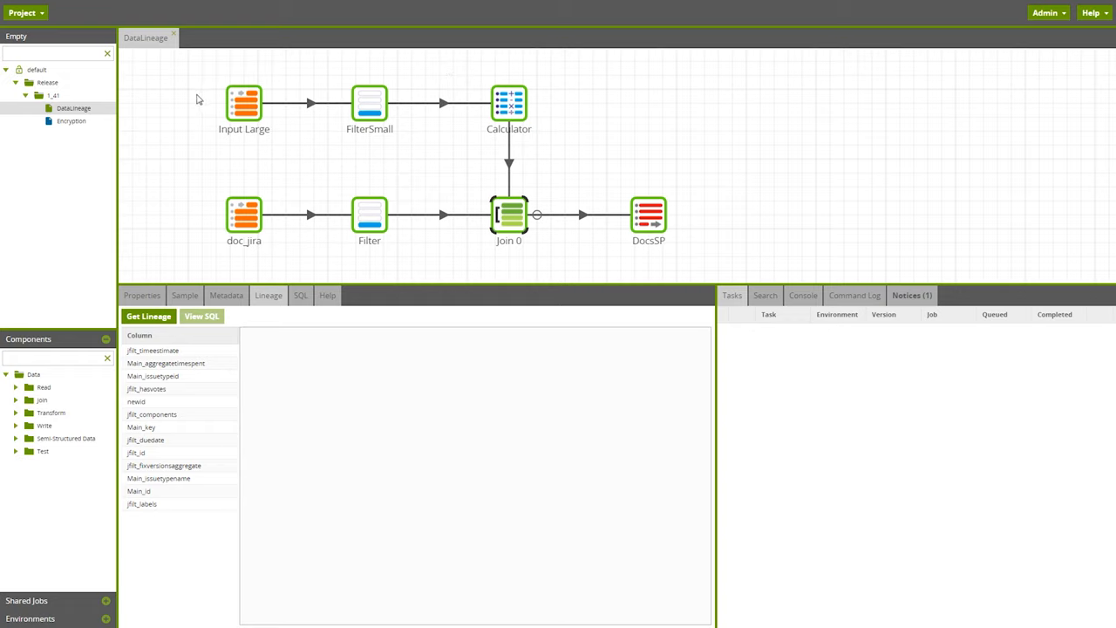
{"action": "mouse_move", "coordinate": [685, 281]}
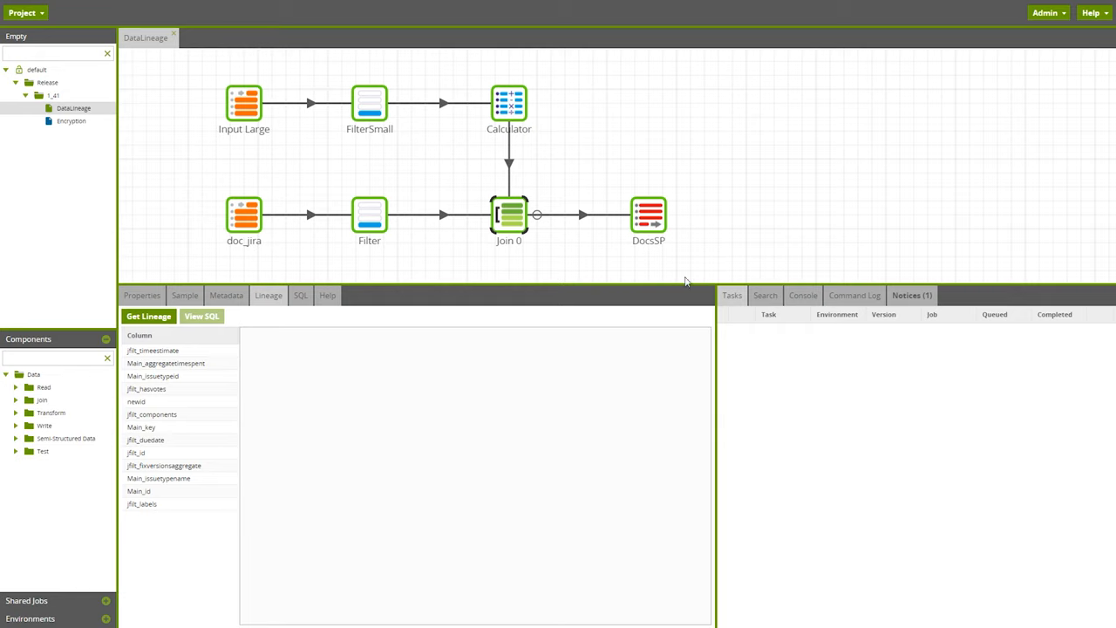
{"action": "mouse_move", "coordinate": [254, 286]}
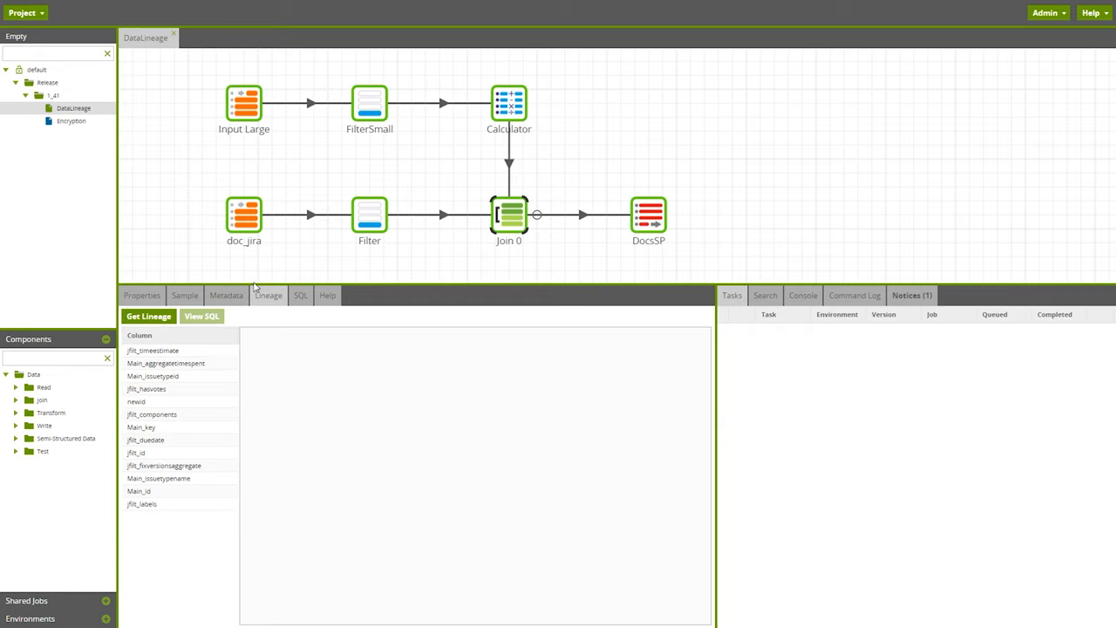
{"action": "mouse_move", "coordinate": [292, 74]}
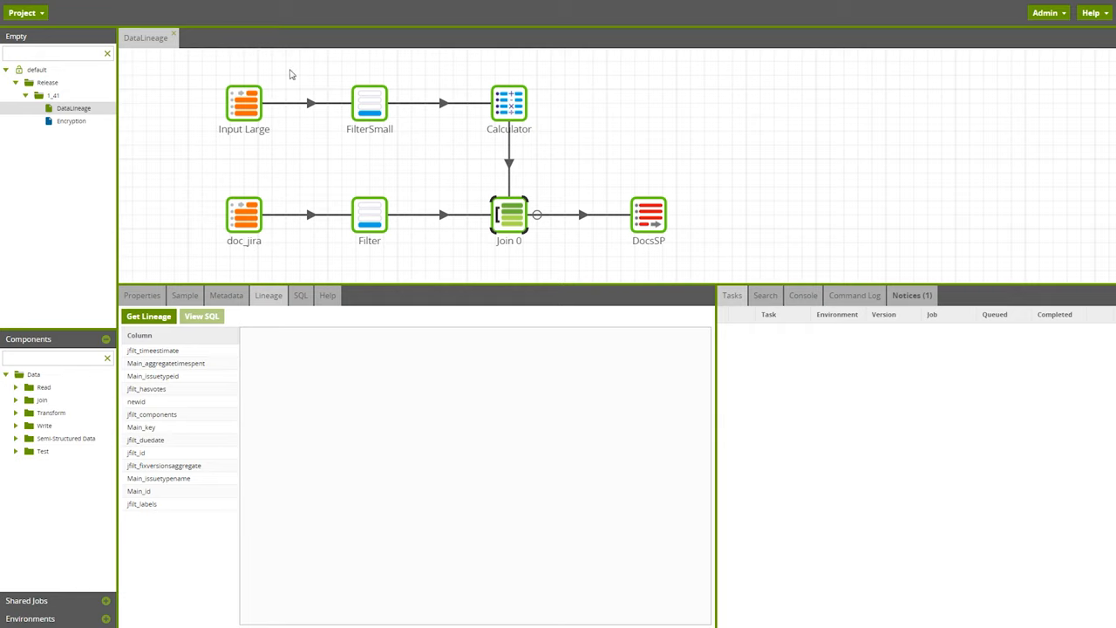
{"action": "left_click", "coordinate": [509, 103]}
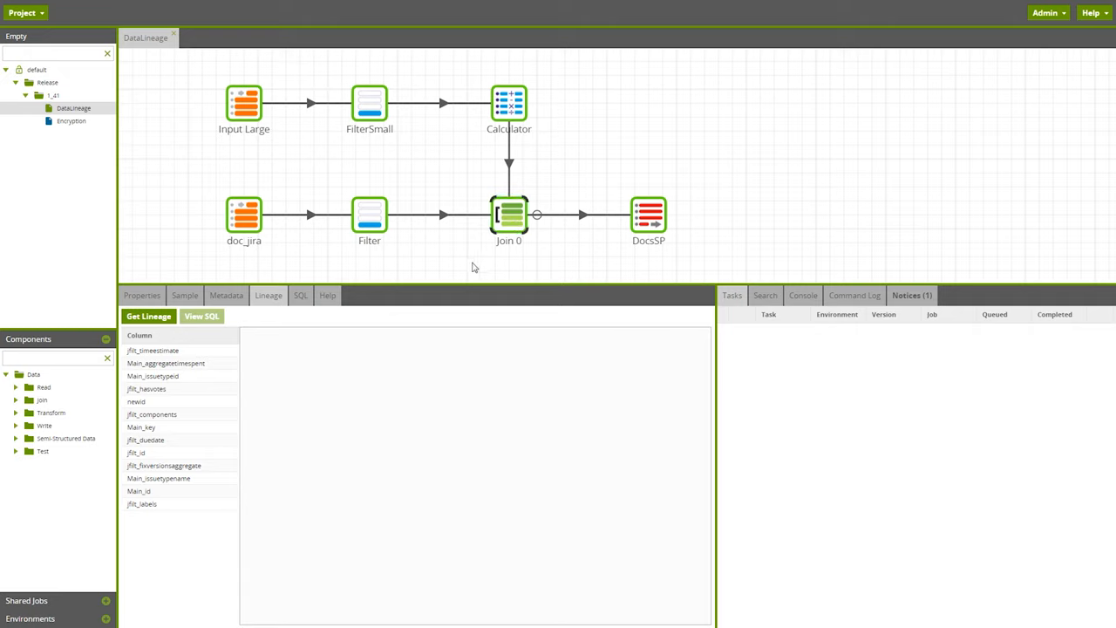
Show the jfilt_timeestimate column's lineage down to its source and highlight Join 0.
{"action": "left_click", "coordinate": [152, 349]}
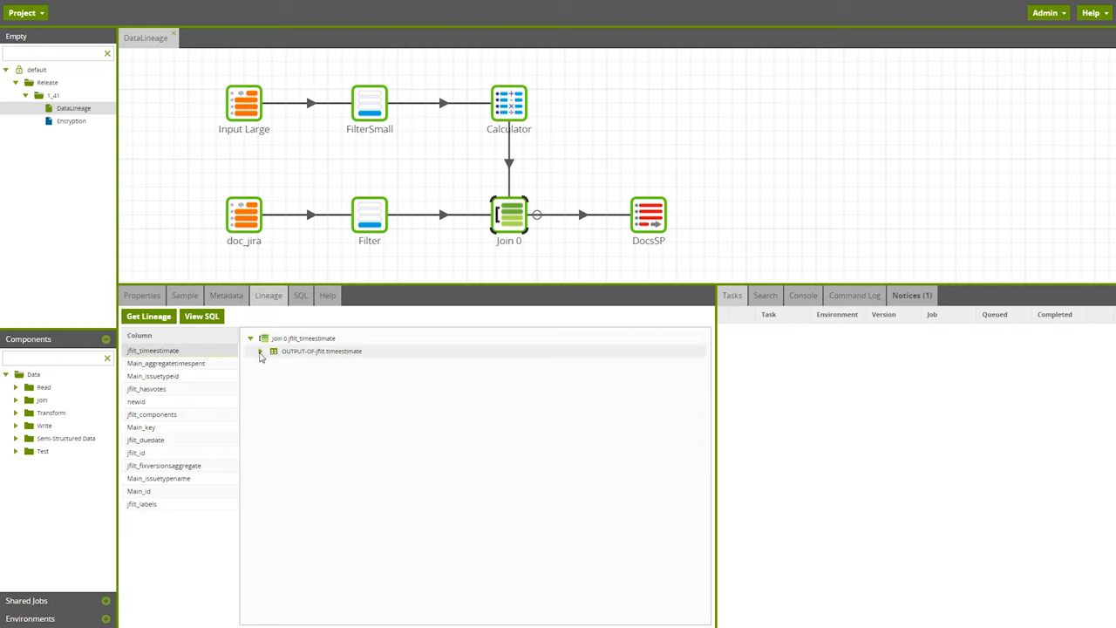
{"action": "left_click", "coordinate": [260, 351]}
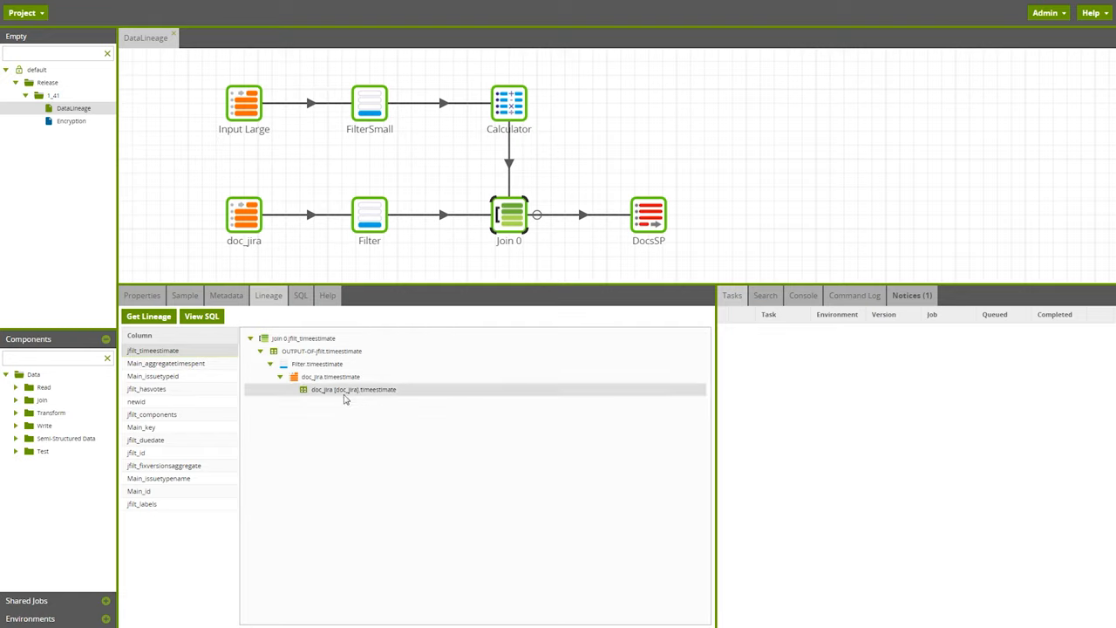
{"action": "left_click", "coordinate": [244, 215]}
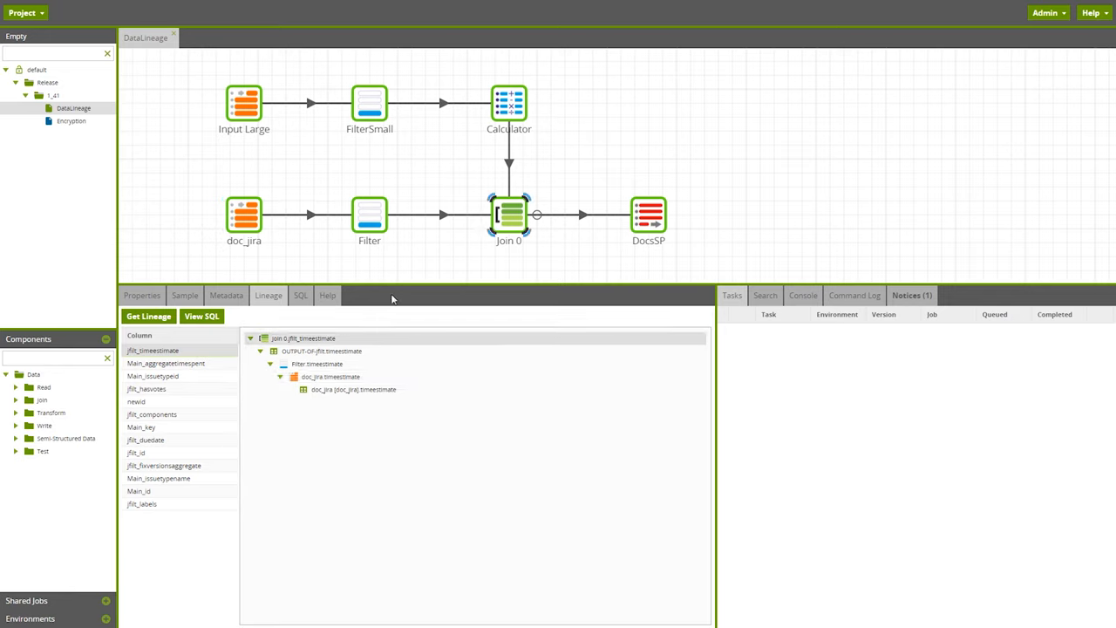
{"action": "mouse_move", "coordinate": [453, 250]}
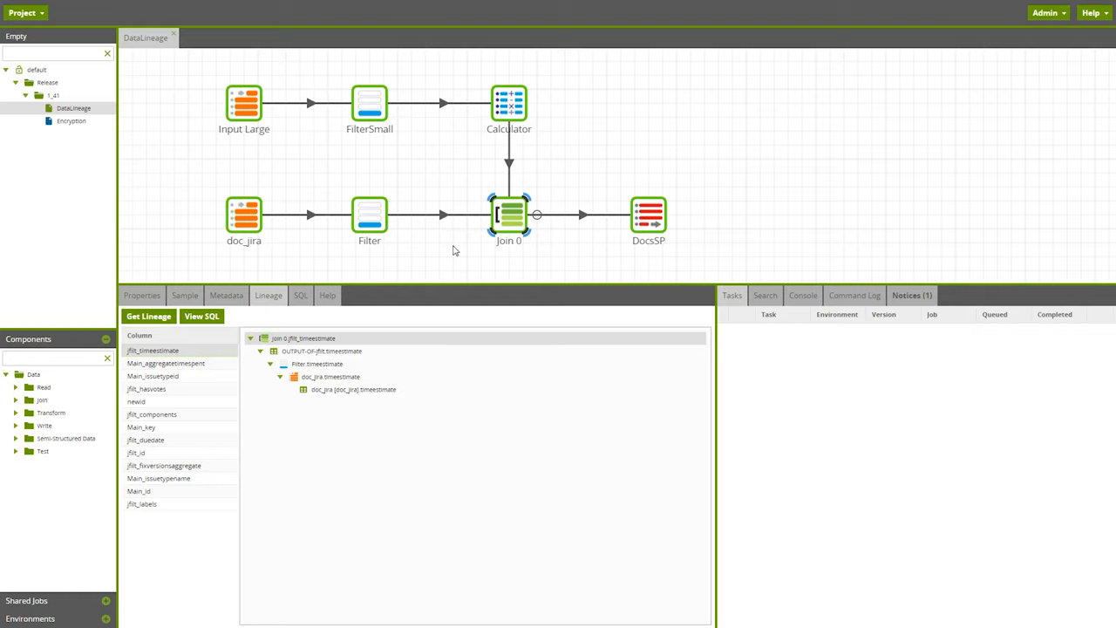
{"action": "mouse_move", "coordinate": [157, 401]}
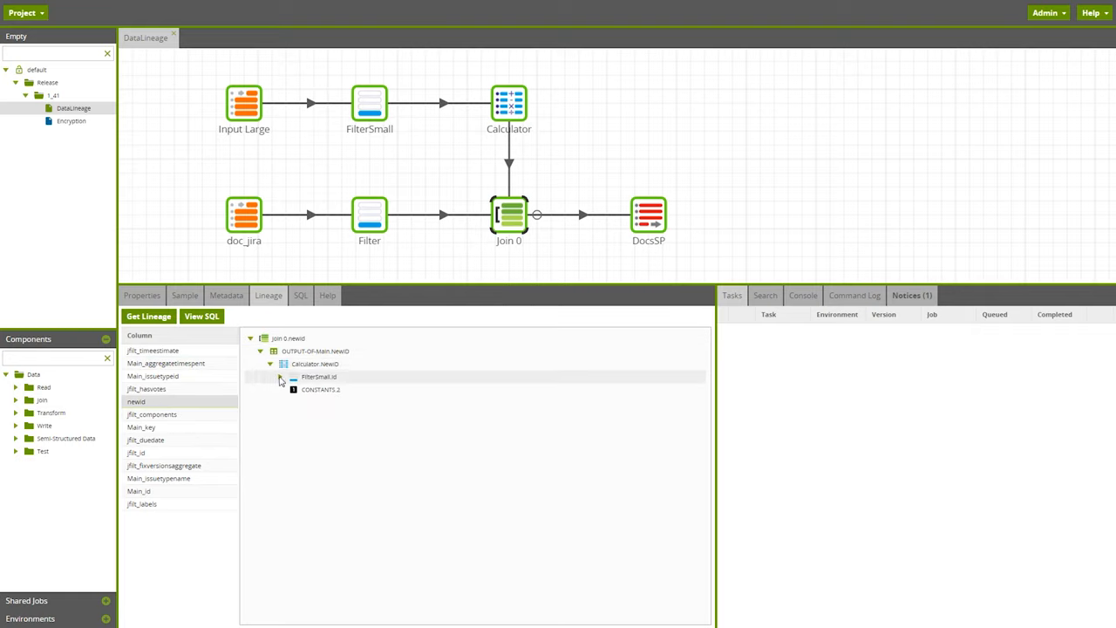
Expand newid's lineage through Calculator and FilterSmall.id back to doc_jira's id column.
{"action": "left_click", "coordinate": [281, 376]}
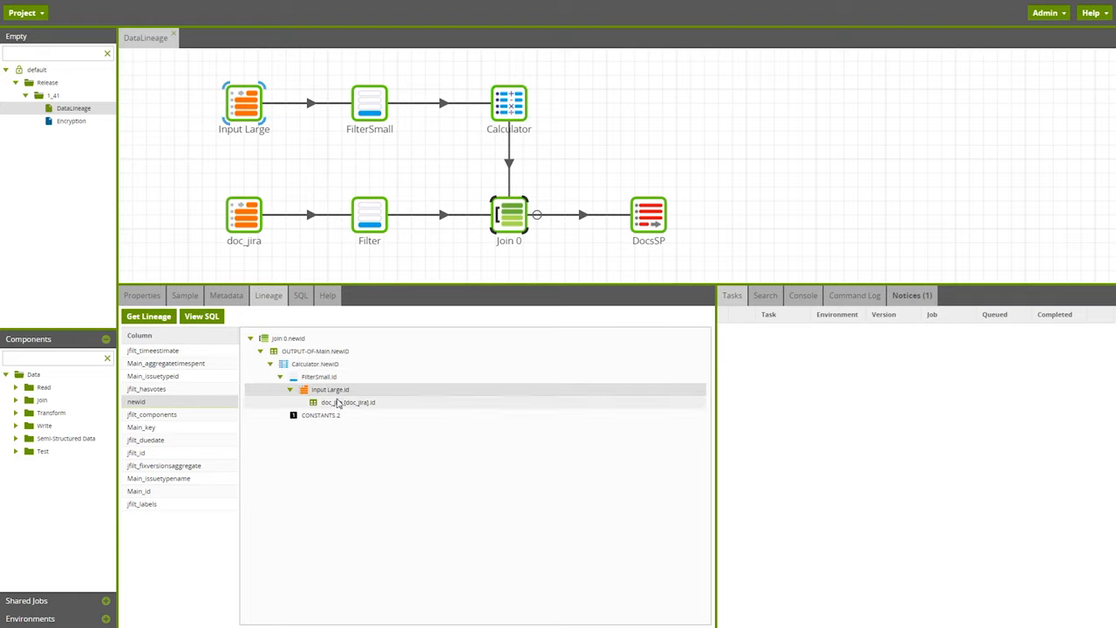
{"action": "left_click", "coordinate": [315, 351]}
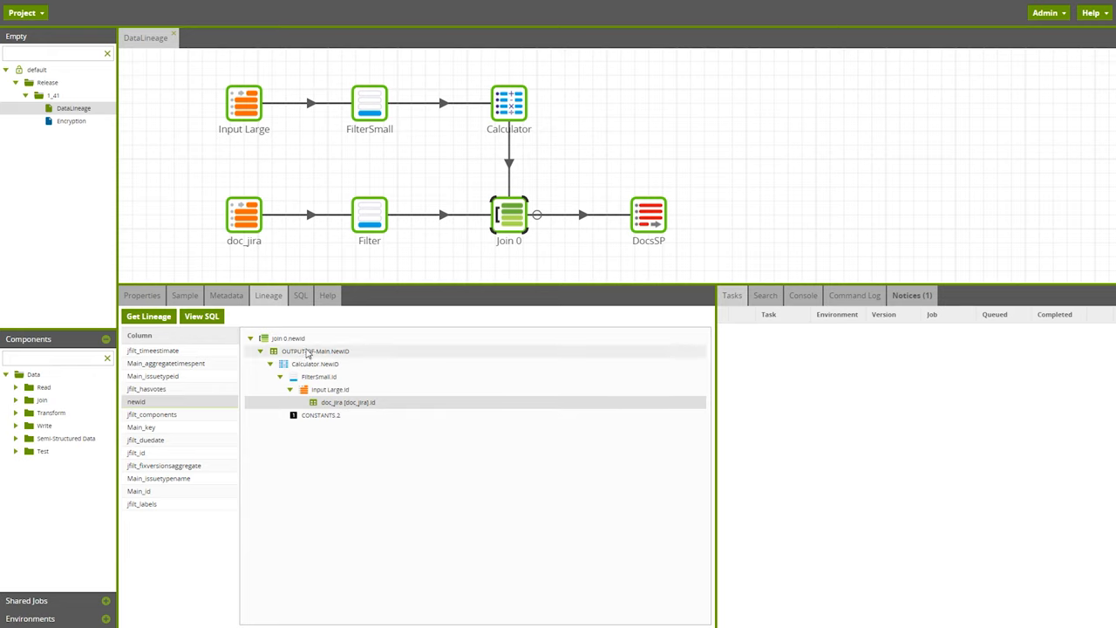
View the Lineage SQL that generates the traced newid column and read through it.
{"action": "left_click", "coordinate": [201, 315]}
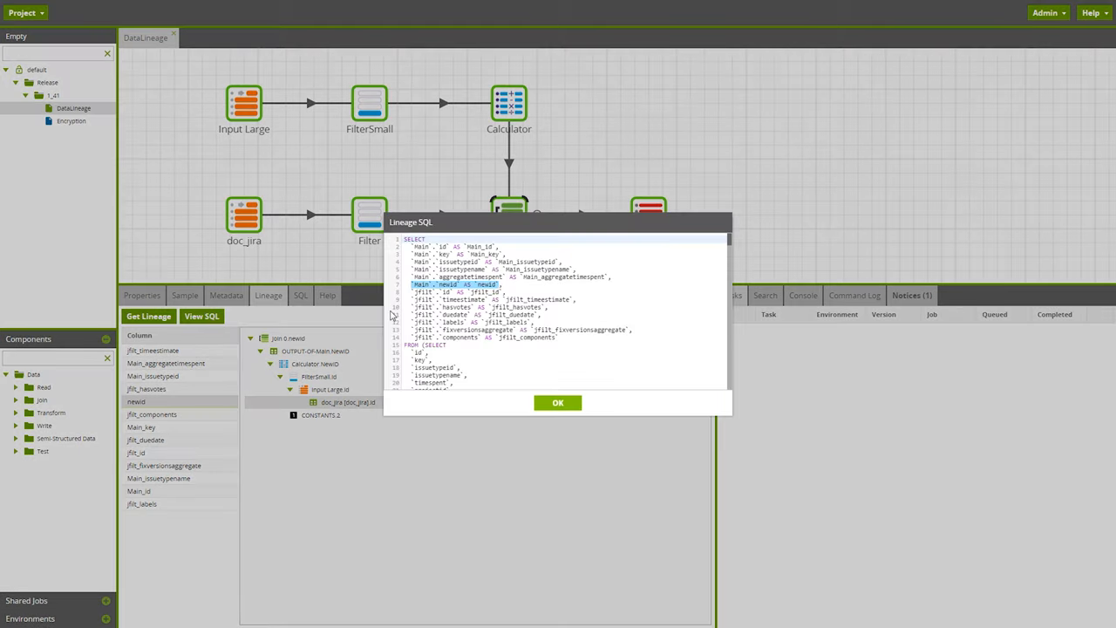
{"action": "scroll", "scroll_direction": "down", "scroll_amount": 3}
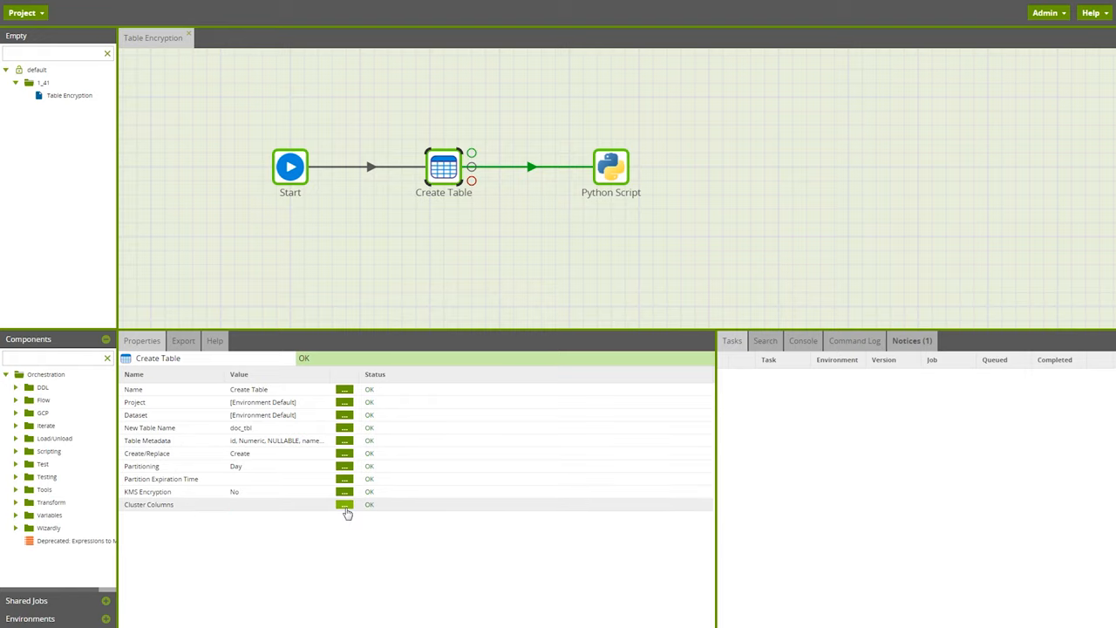
Set id, name and active as Create Table's cluster columns and confirm.
{"action": "left_click", "coordinate": [344, 504]}
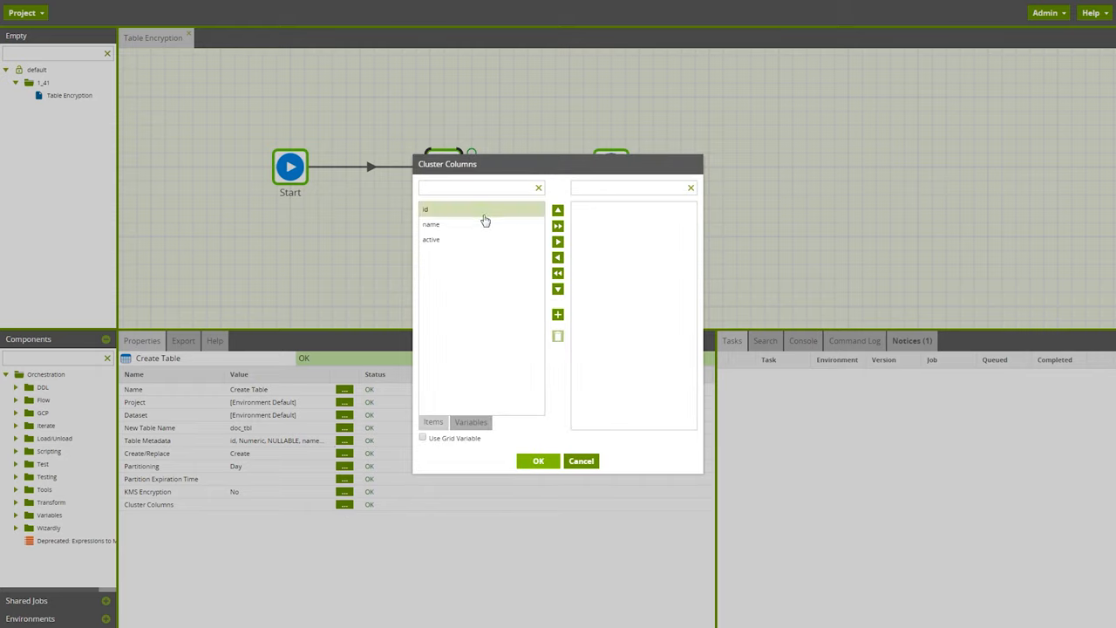
{"action": "left_click", "coordinate": [425, 210]}
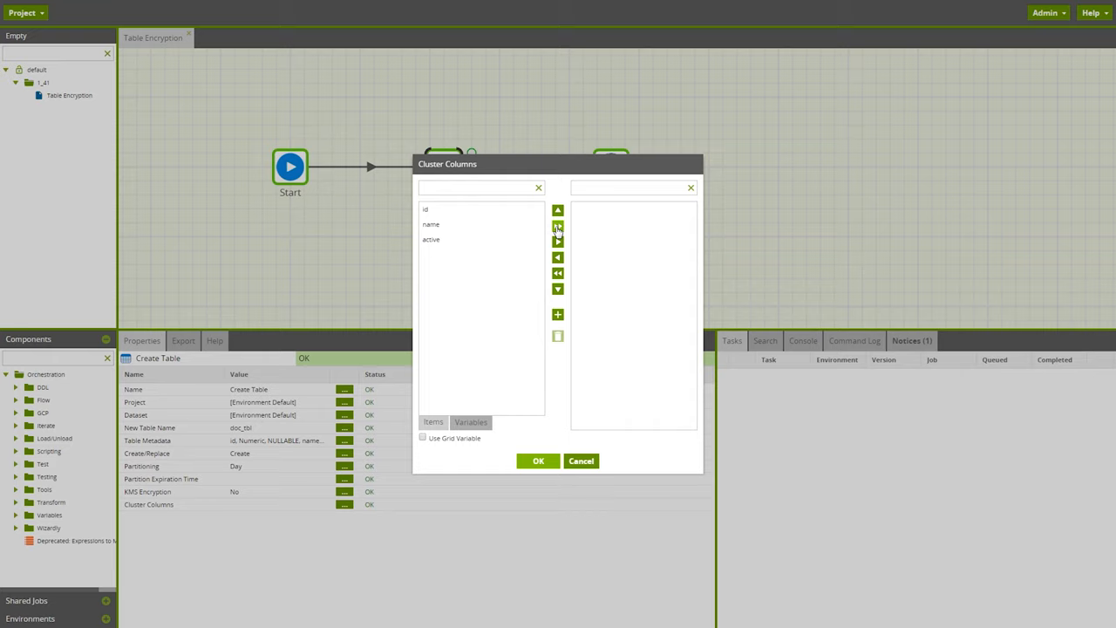
{"action": "left_click", "coordinate": [557, 225]}
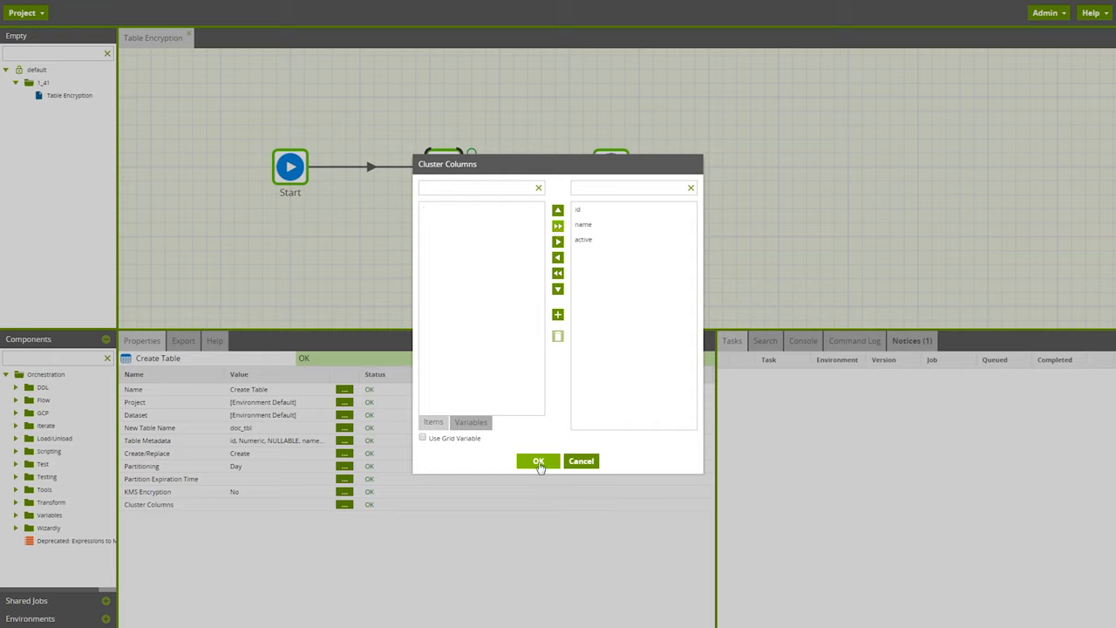
{"action": "left_click", "coordinate": [538, 460]}
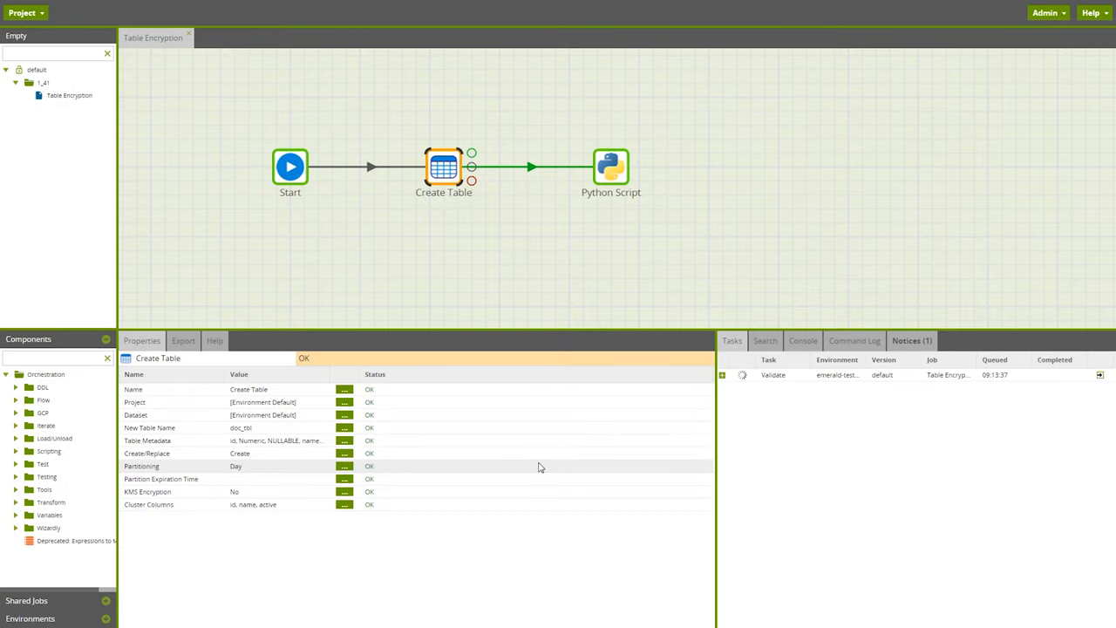